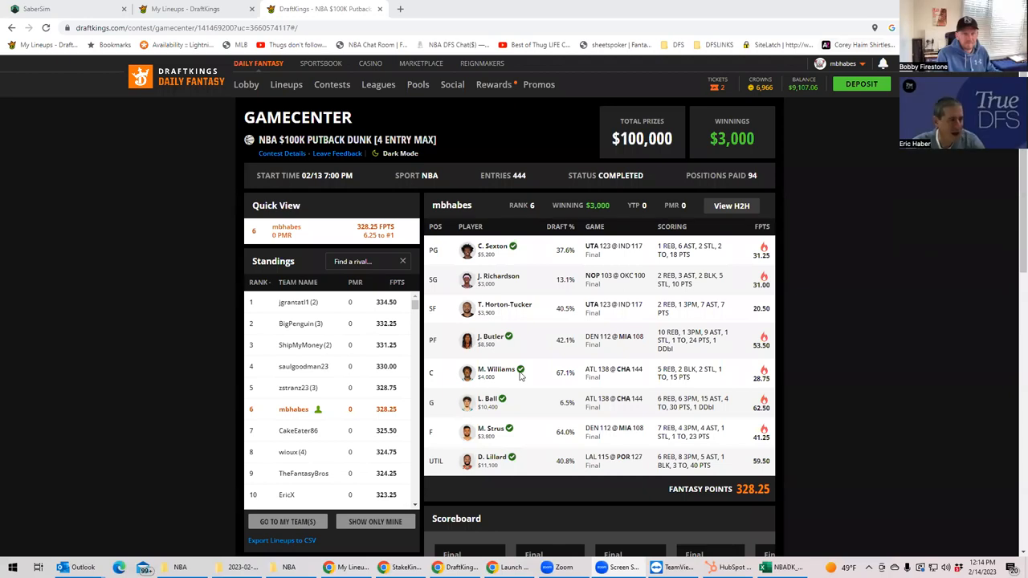
mouse_move(604, 306)
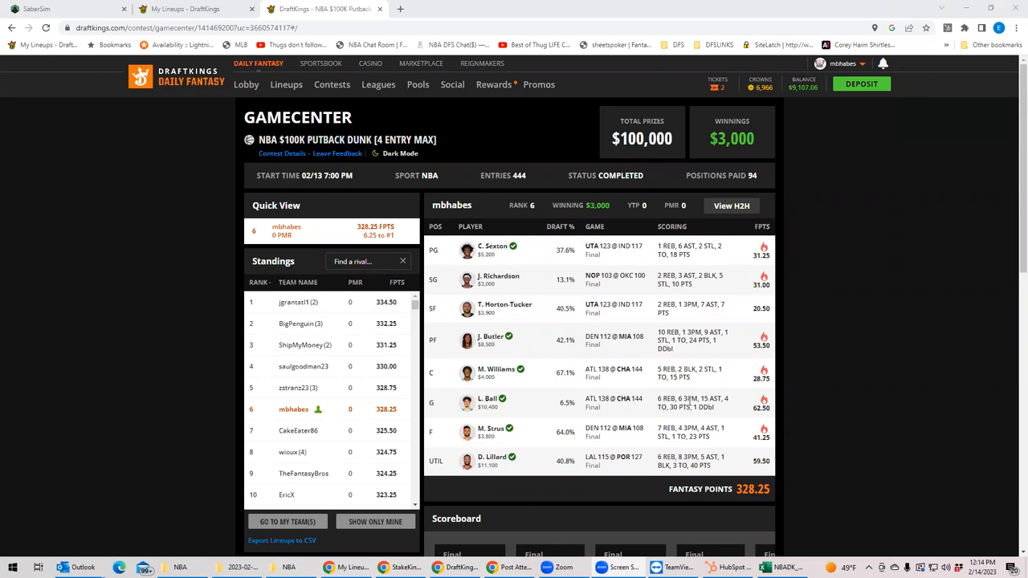
mouse_move(608, 353)
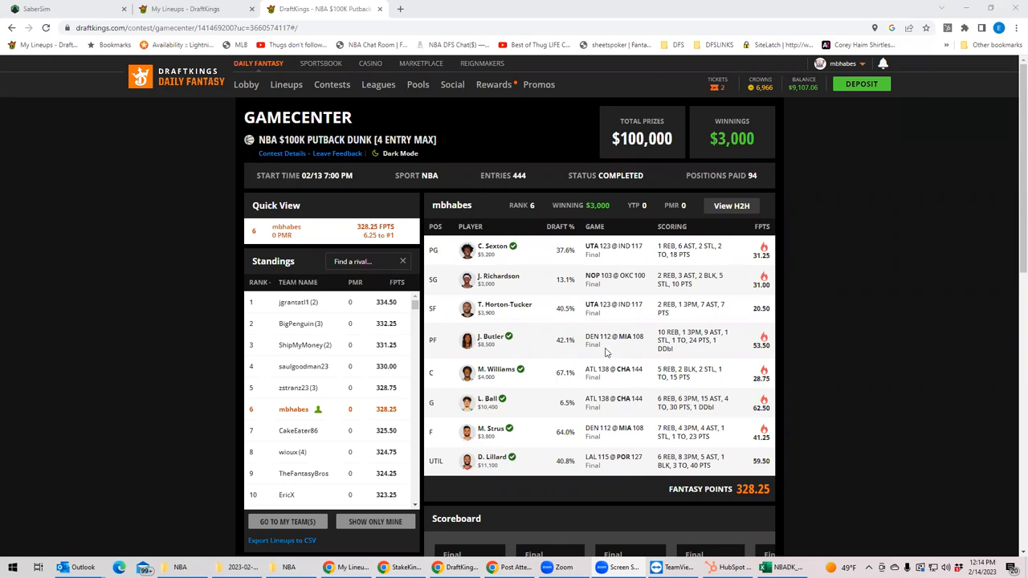
mouse_move(556, 404)
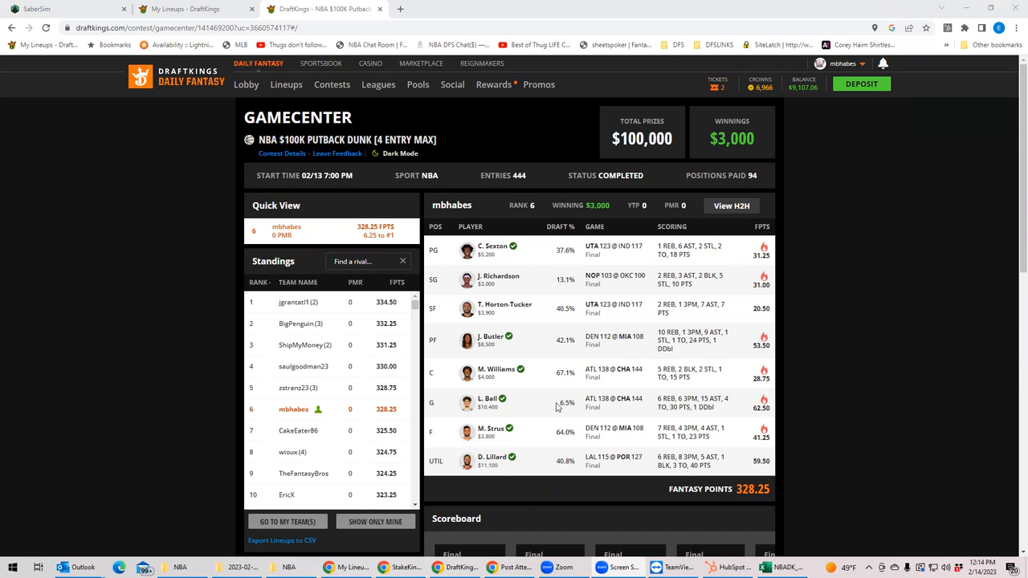
mouse_move(572, 463)
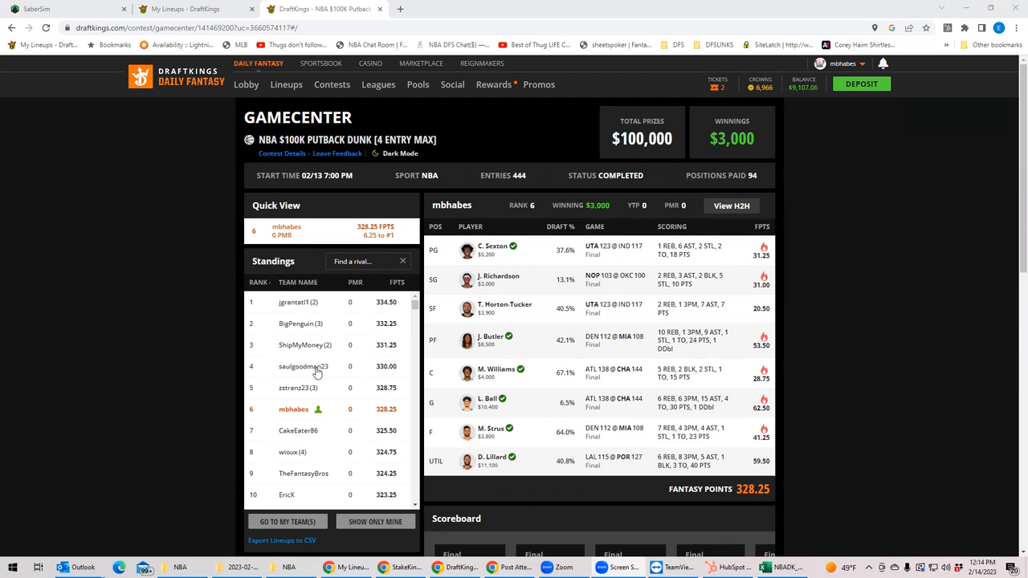
mouse_move(315, 351)
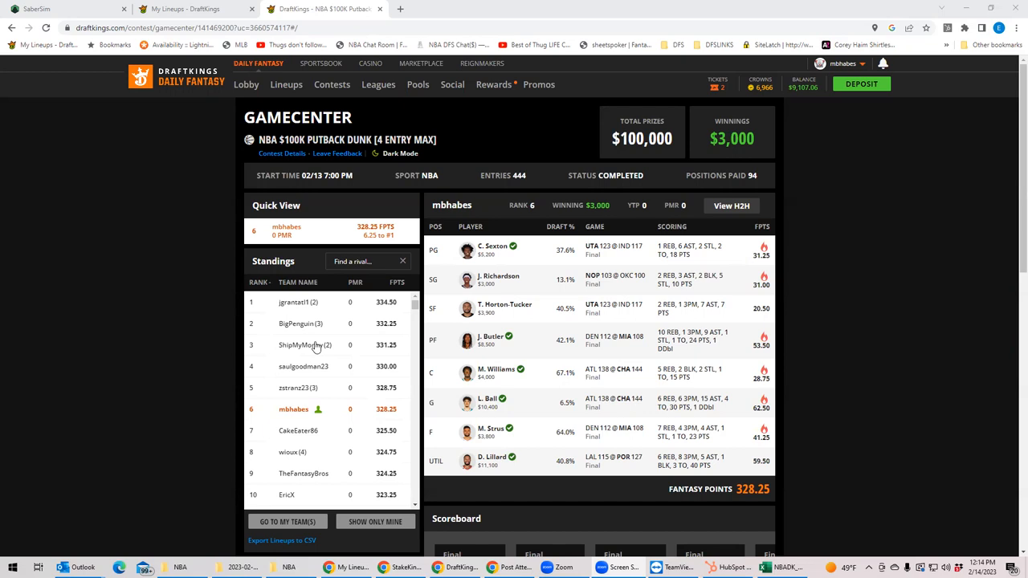
mouse_move(331, 393)
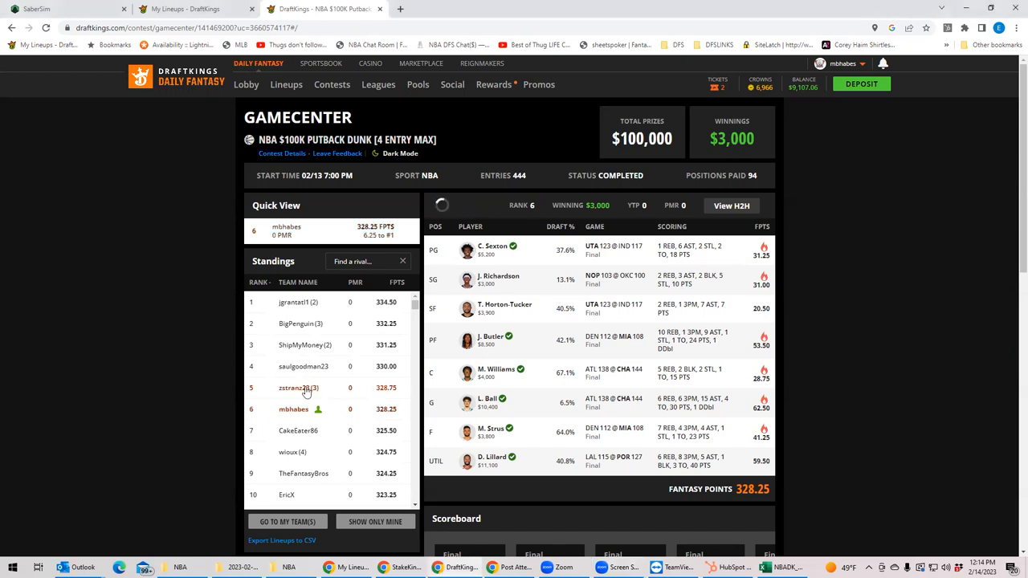
- View the fifth-place lineup, your sixth-place lineup, then the first-place 334.50-point lineup
click(299, 387)
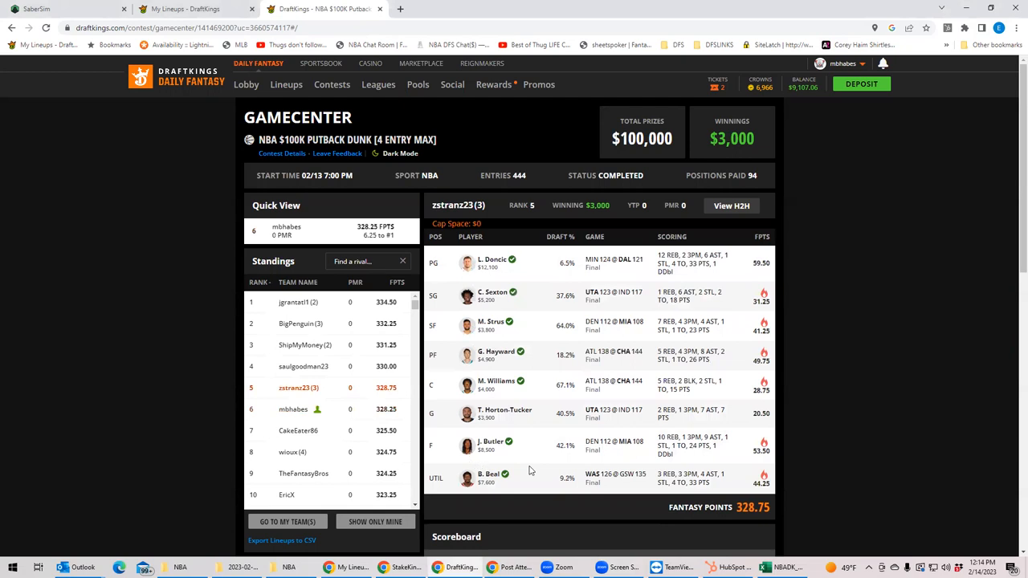
mouse_move(514, 486)
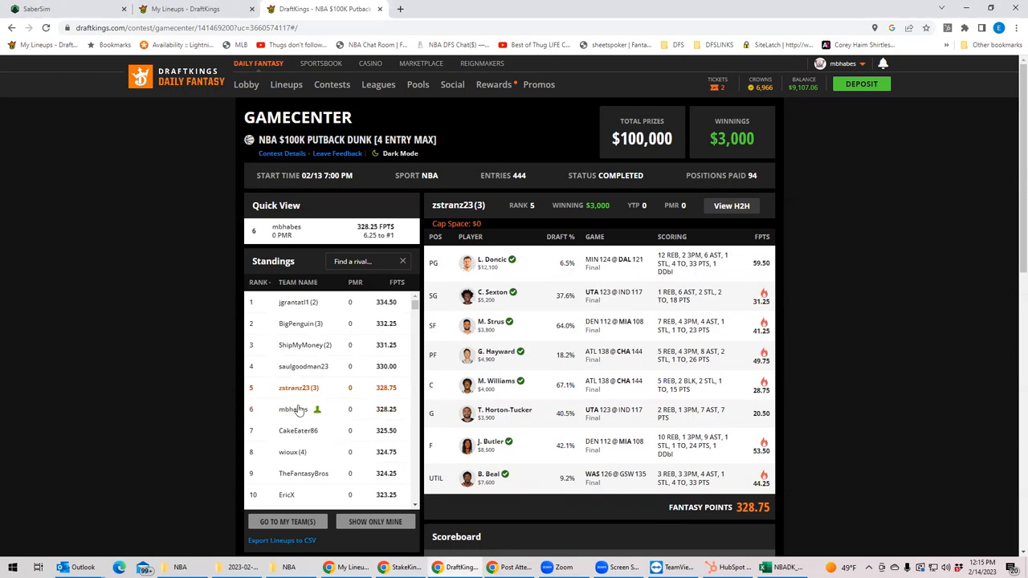
click(292, 409)
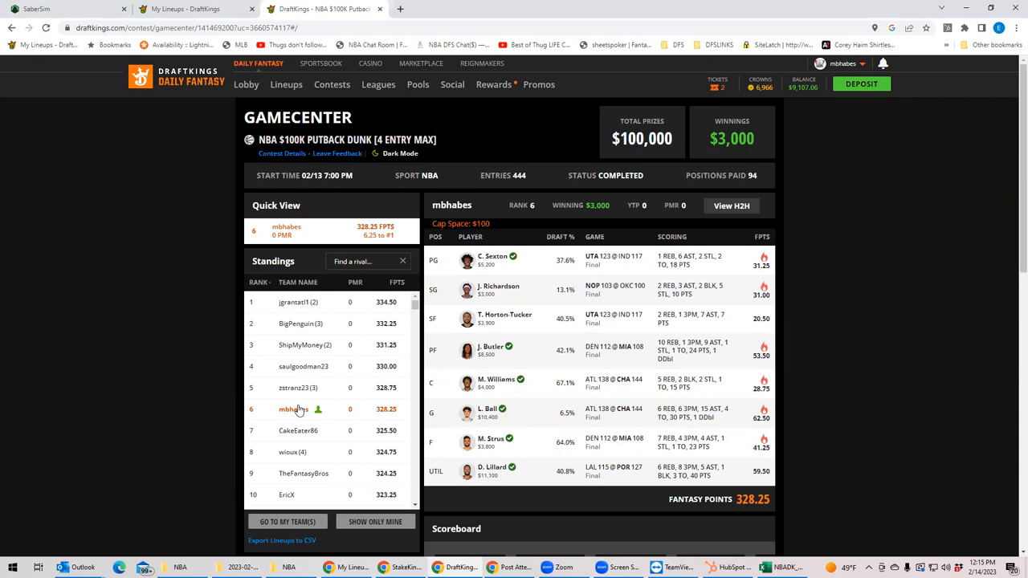
mouse_move(186, 129)
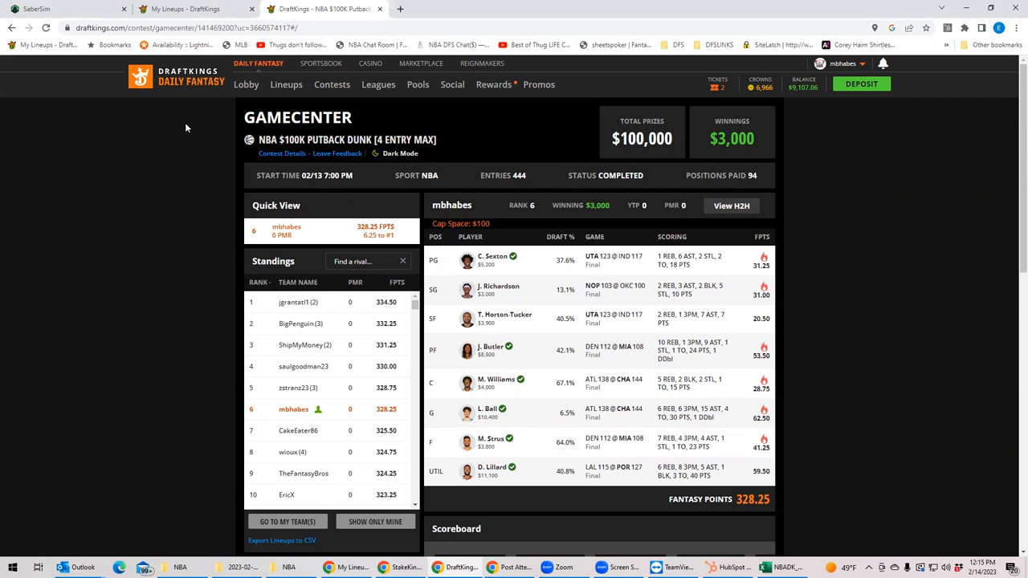
mouse_move(177, 109)
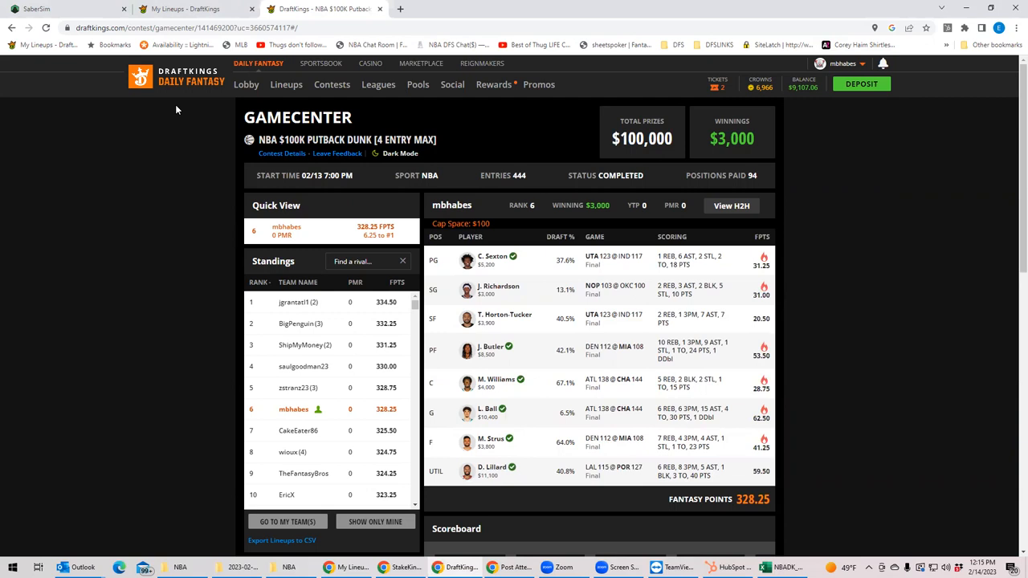
mouse_move(536, 278)
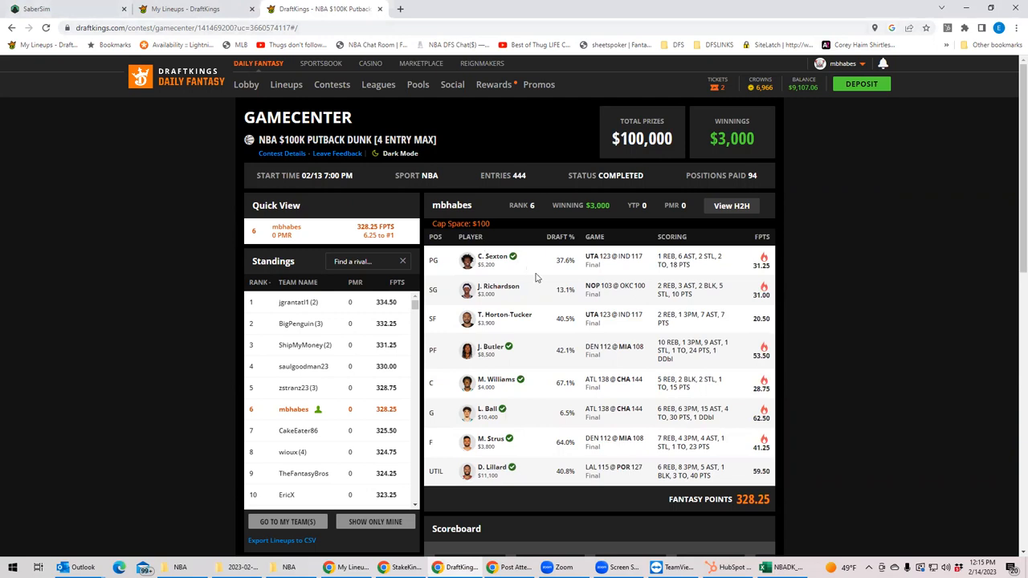
mouse_move(625, 120)
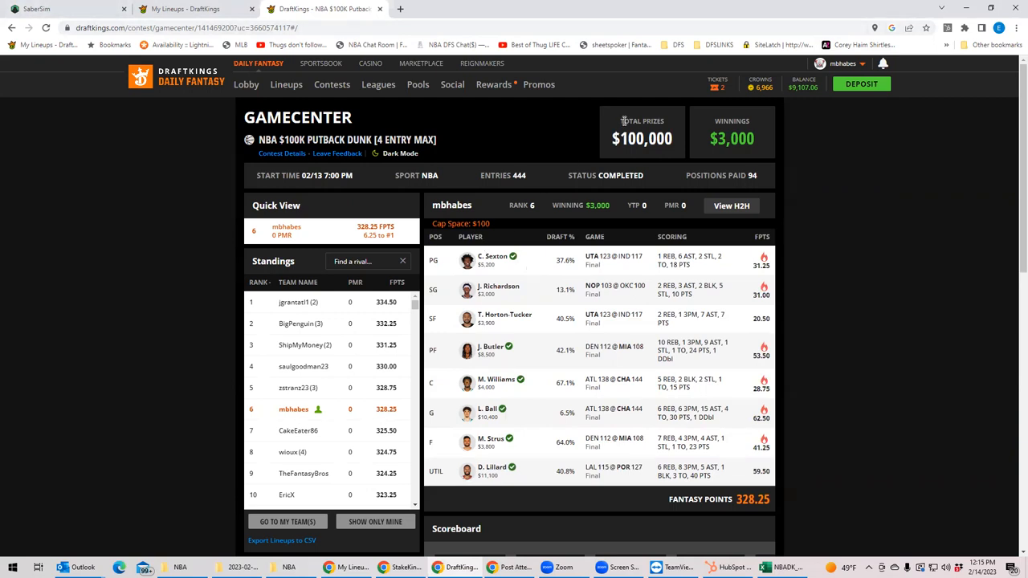
mouse_move(731, 68)
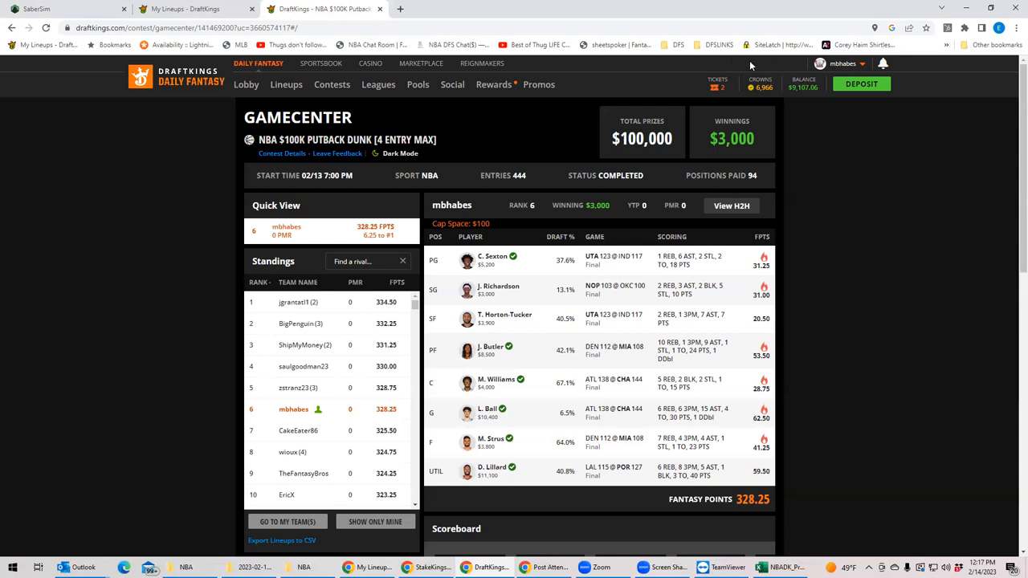
click(299, 302)
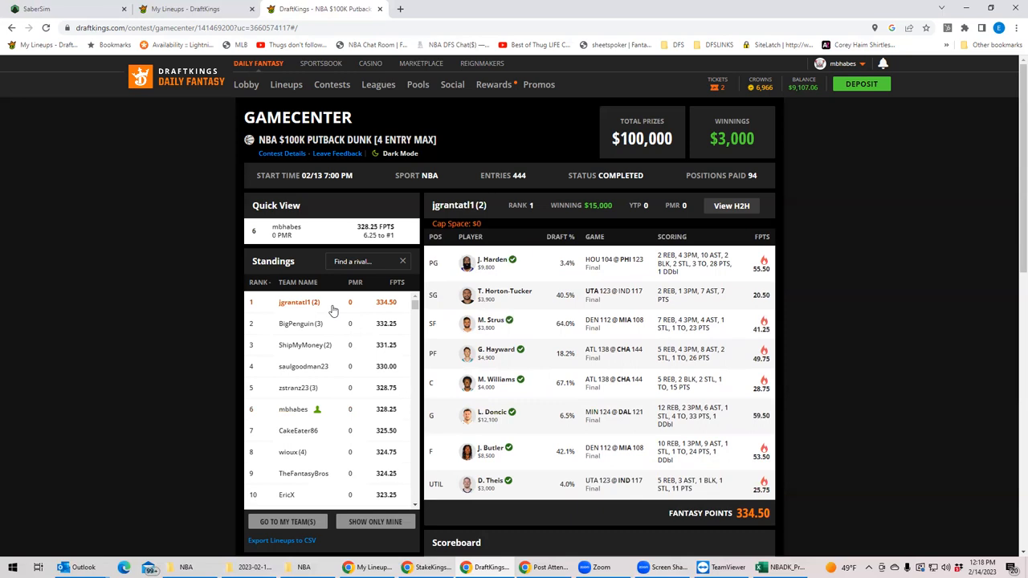
mouse_move(800, 408)
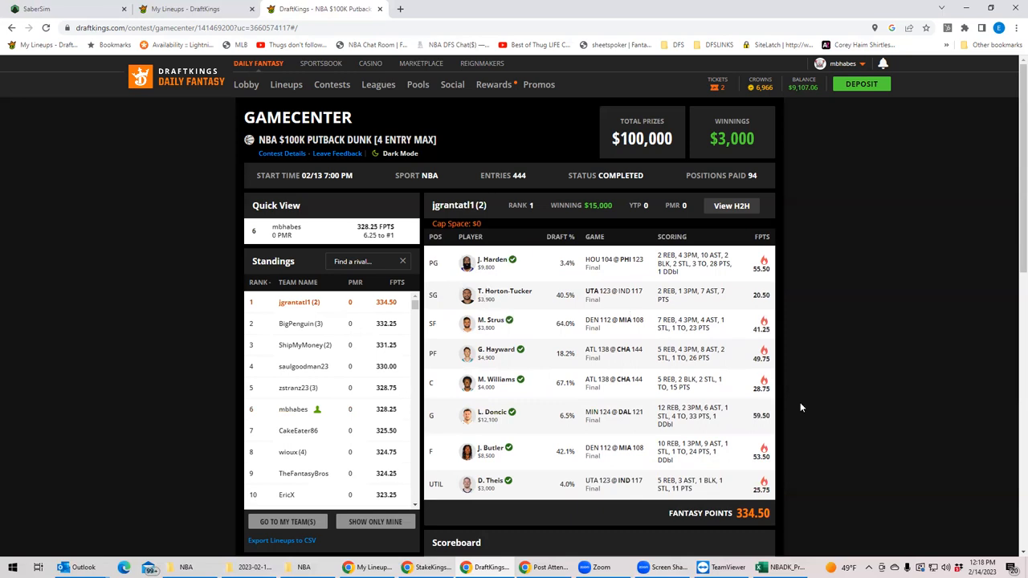
mouse_move(562, 482)
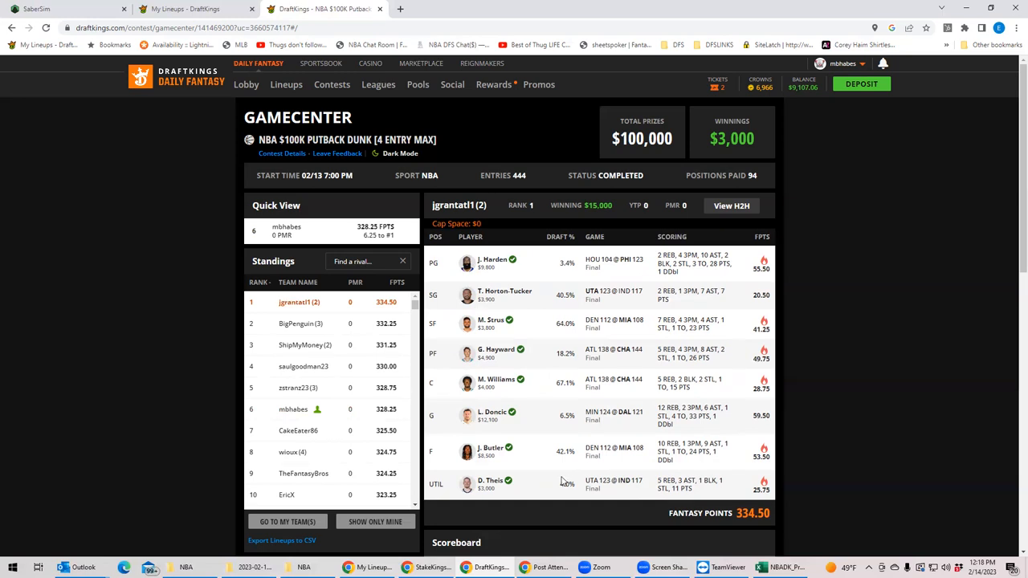
mouse_move(233, 88)
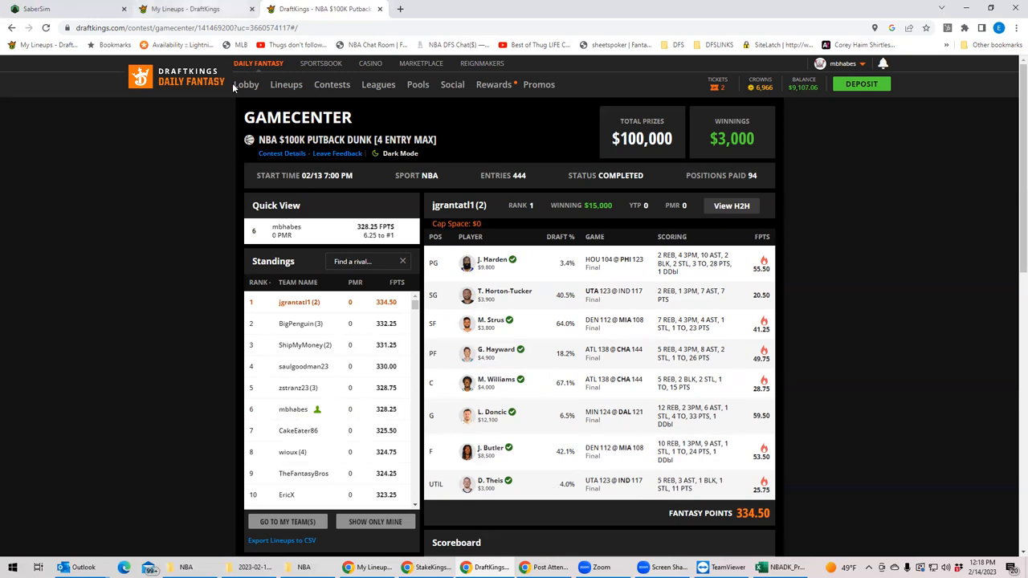
- Leave the contest results via My Lineups and return to the contest lobby
click(289, 83)
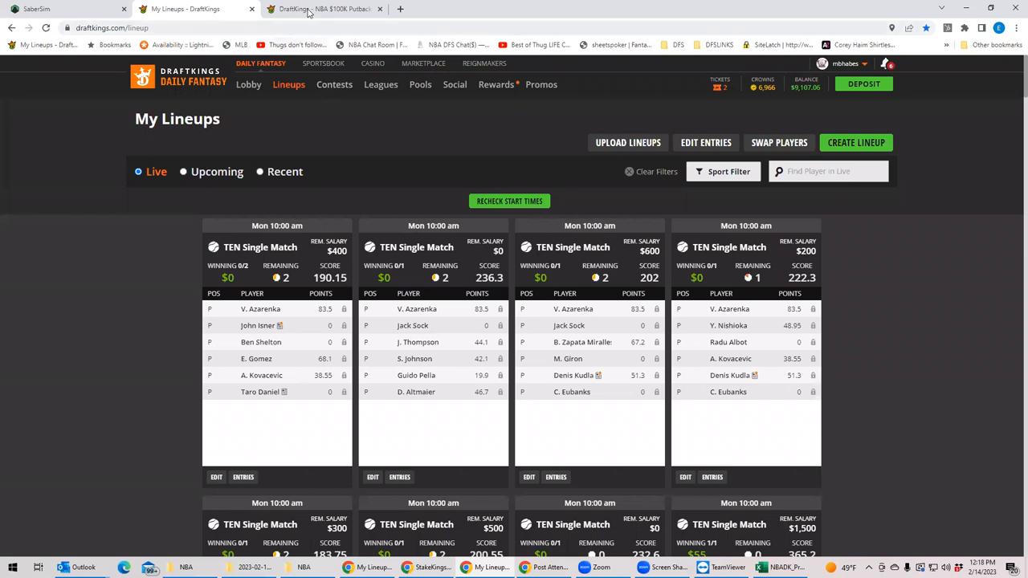
click(321, 10)
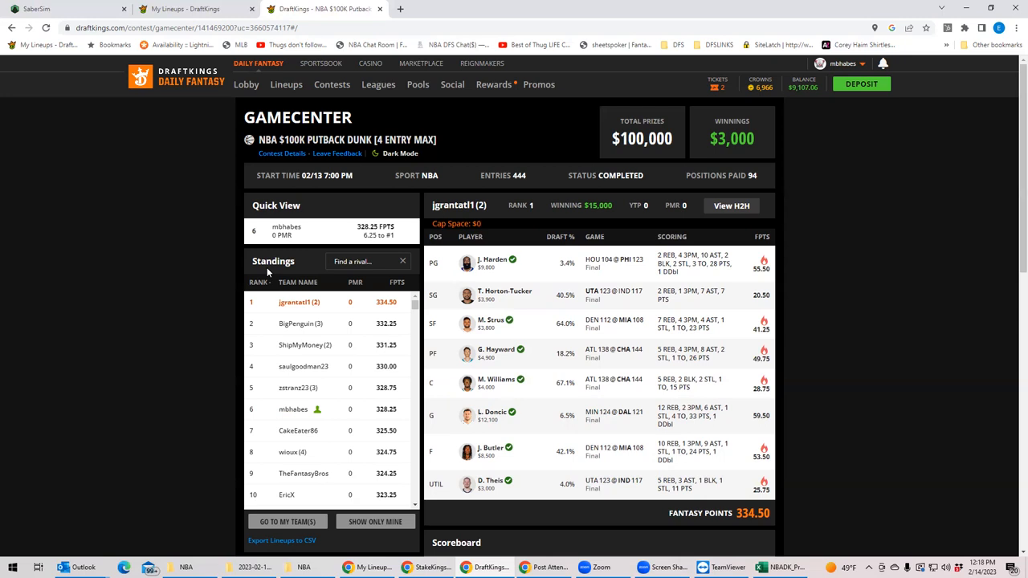
mouse_move(217, 217)
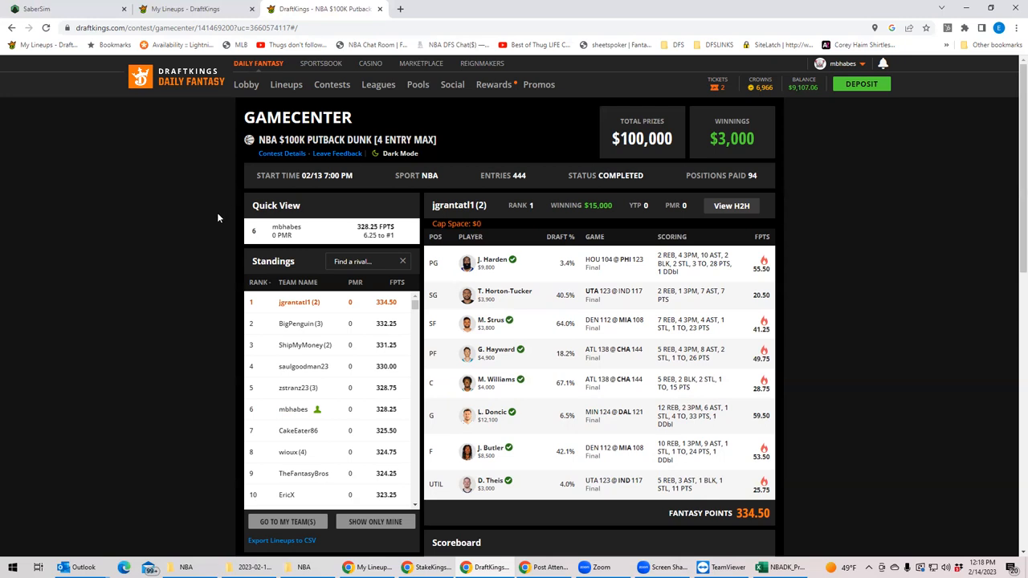
mouse_move(347, 109)
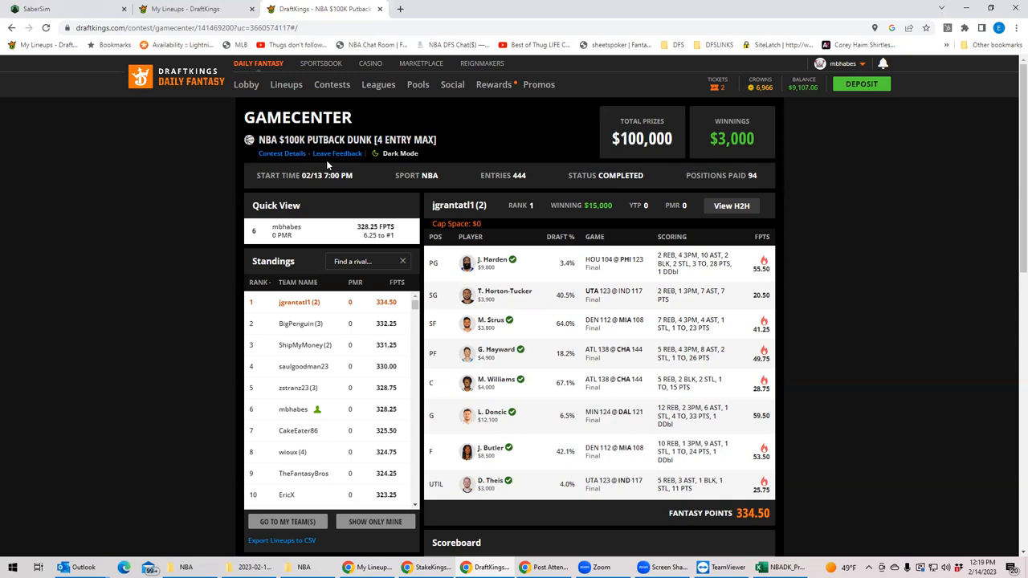
click(286, 84)
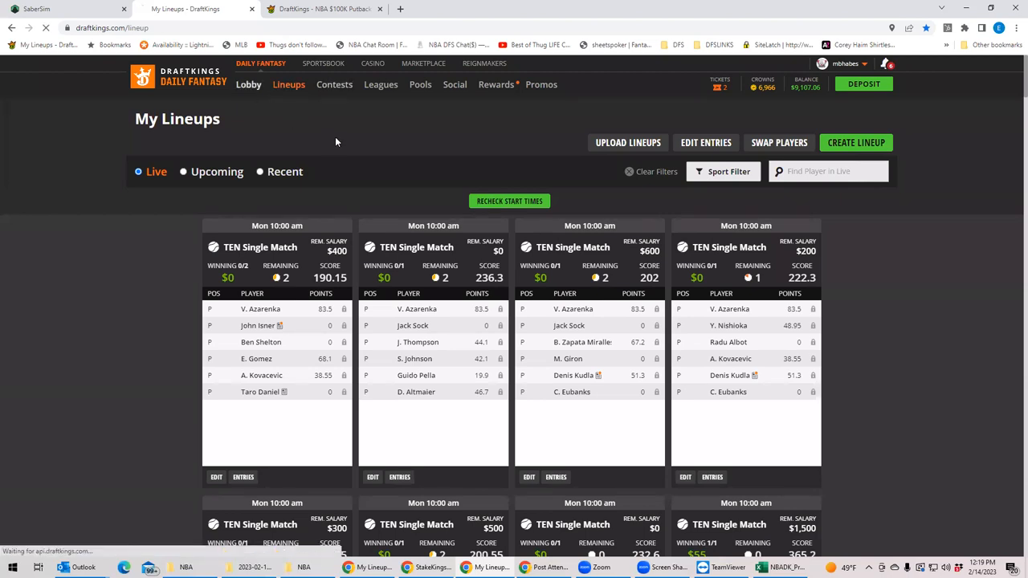
click(248, 83)
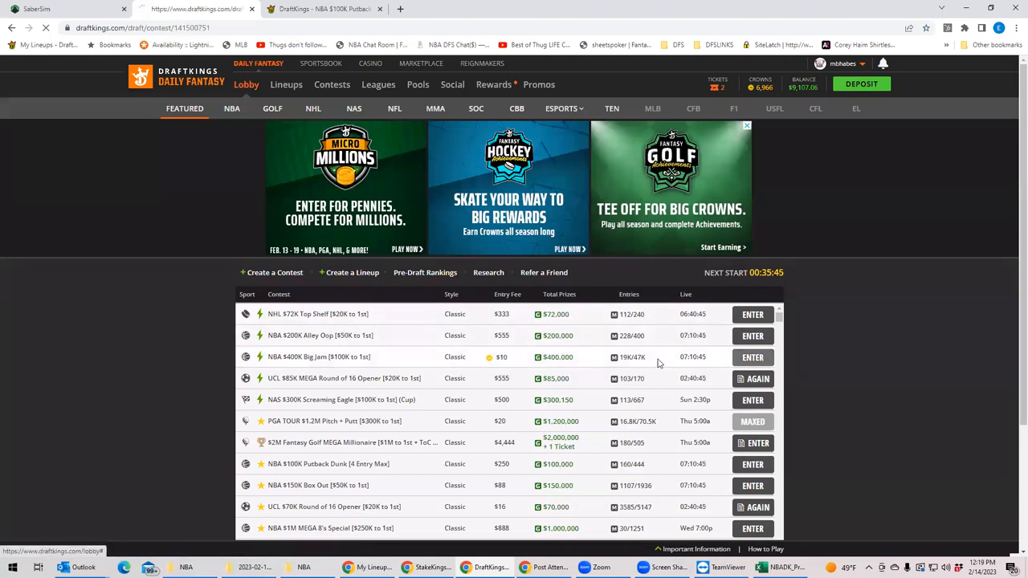
- Enter the NBA $400K Big Jam contest from the lobby to reach its draft page
click(752, 357)
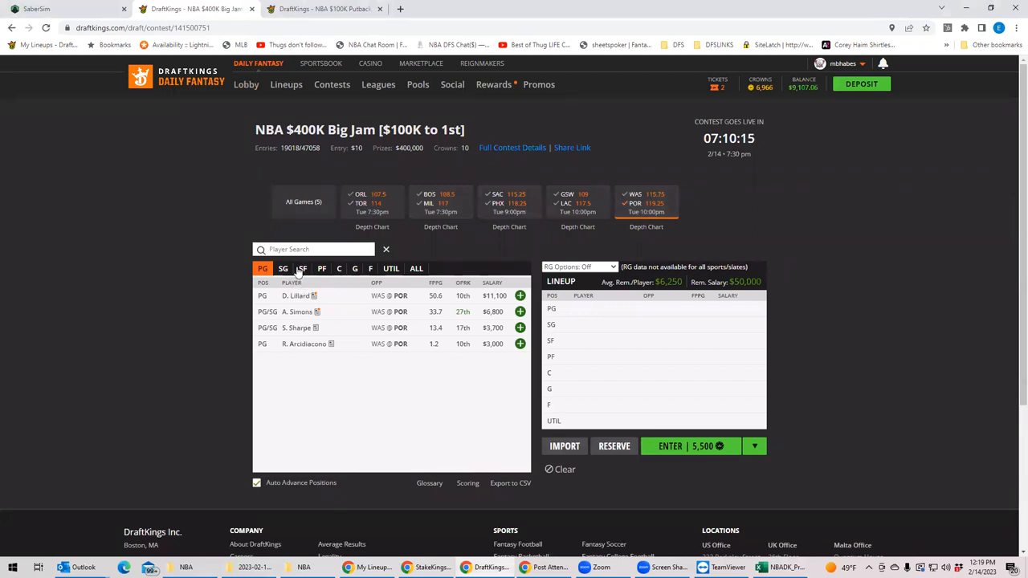
- Browse WAS–POR shooting guards and small forwards, check Matisse Thybulle's card, then list point guards from all games
click(282, 268)
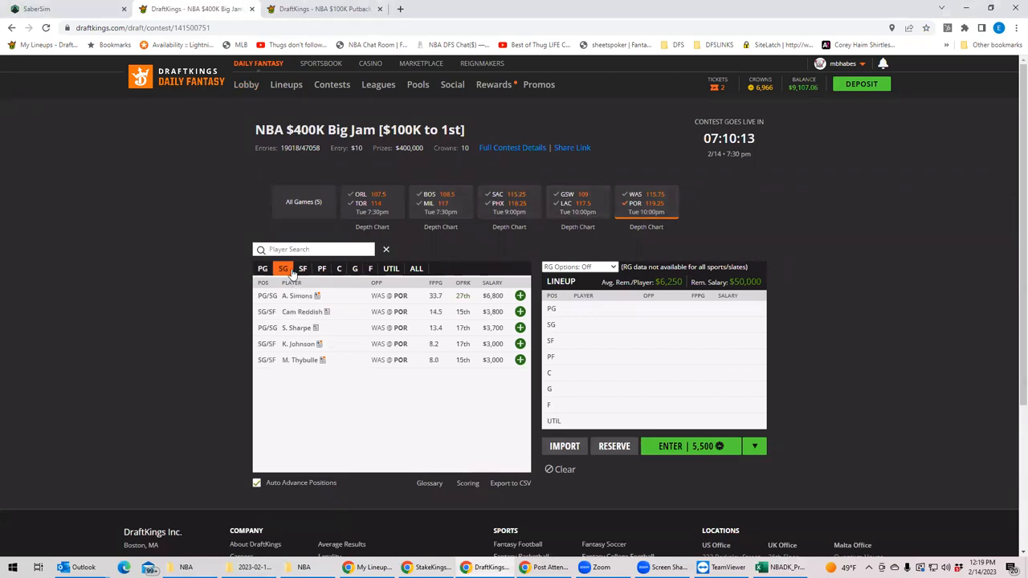
click(302, 269)
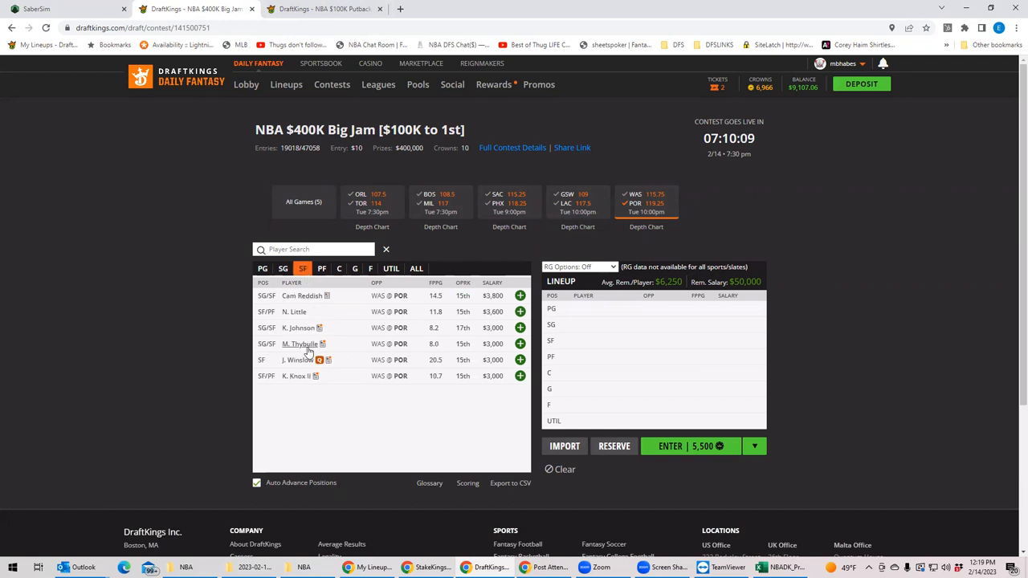
click(300, 343)
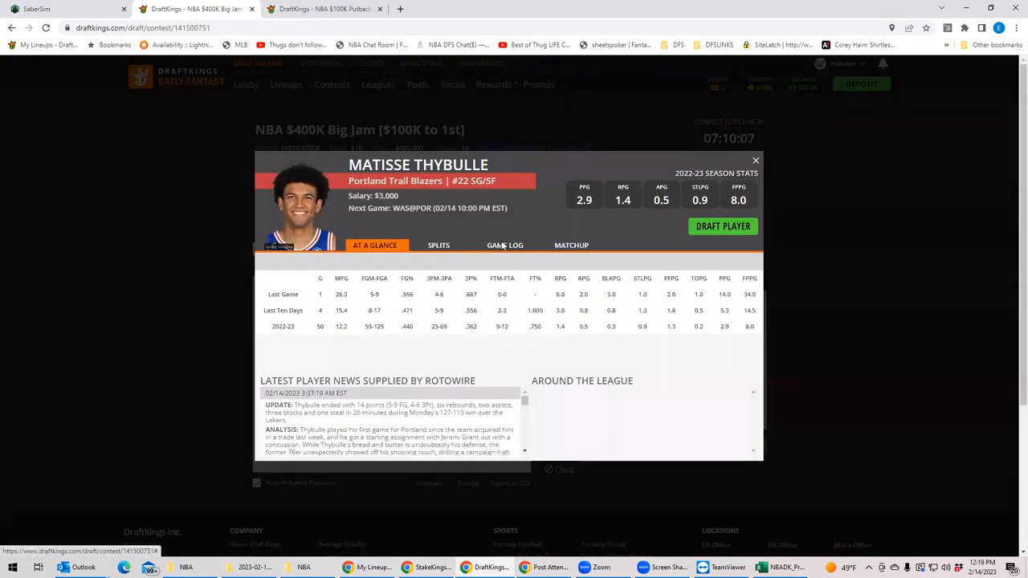
click(755, 160)
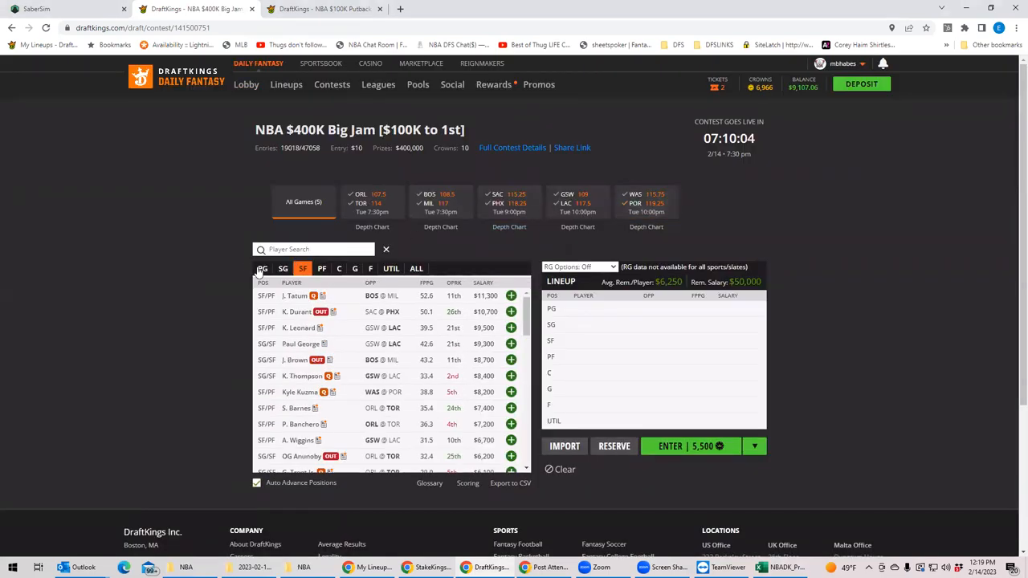
click(263, 269)
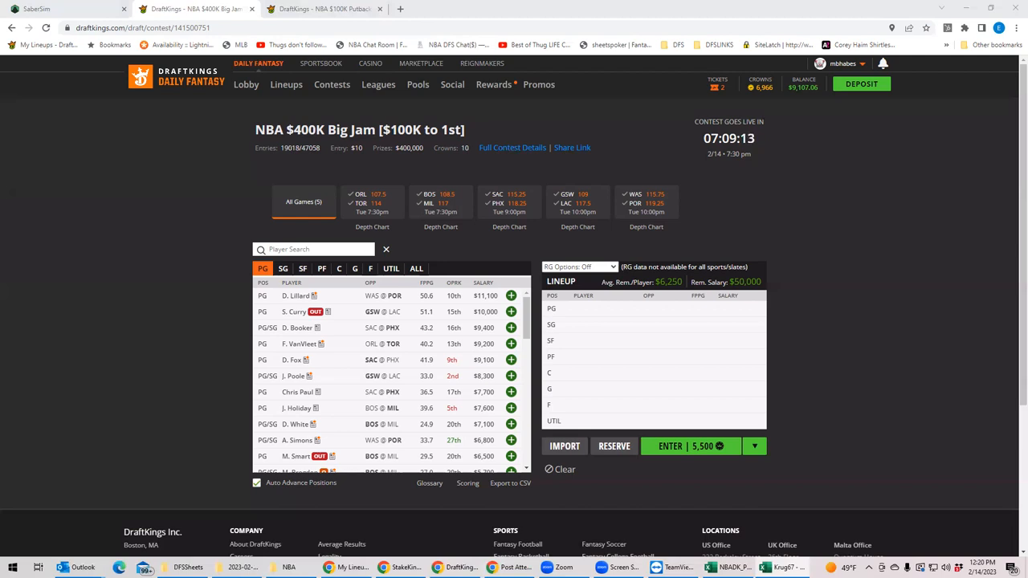
- Filter to Boston–Milwaukee small forwards and bring up Jayson Tatum's player card
click(38, 568)
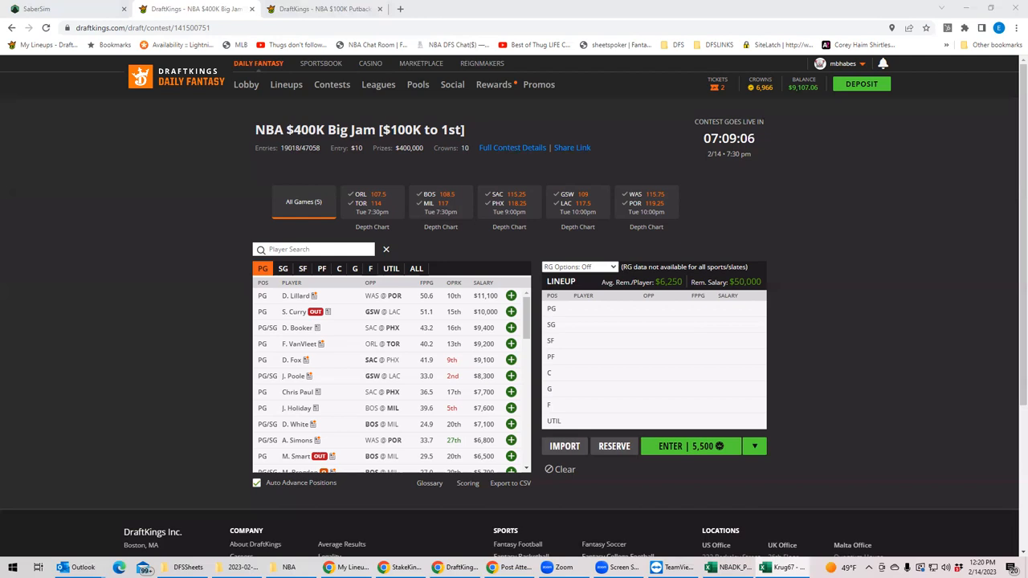
click(302, 268)
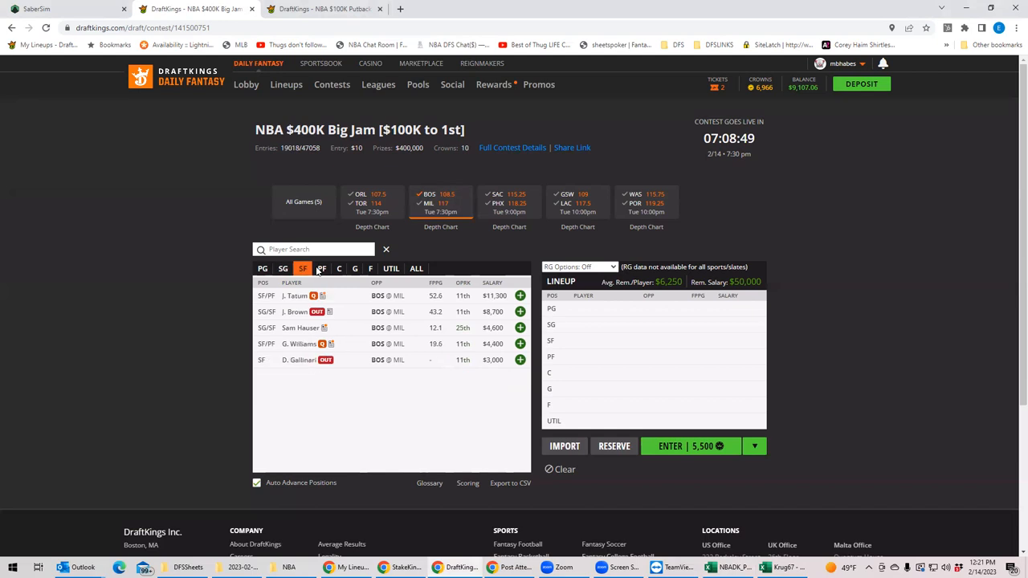
click(295, 296)
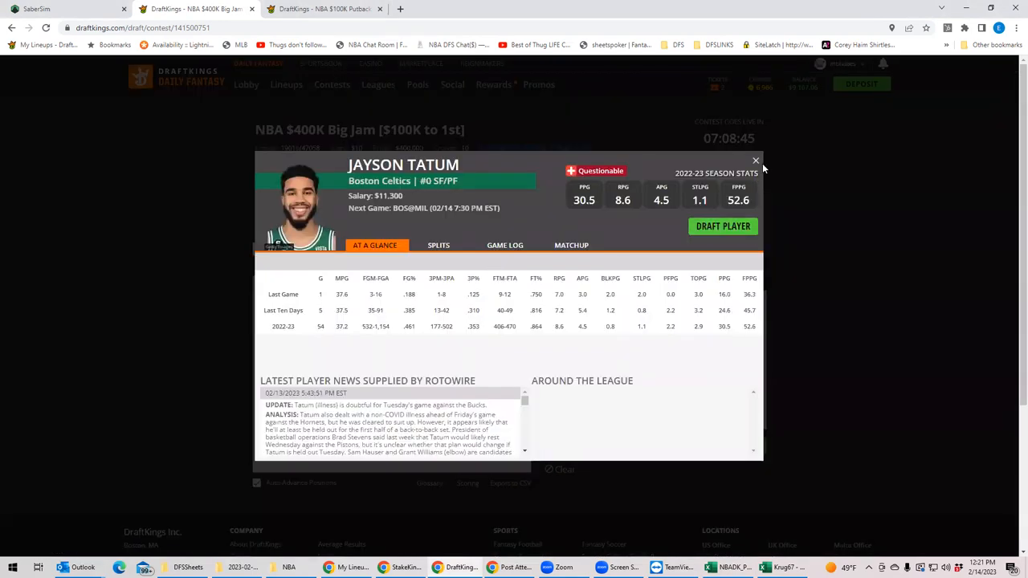
click(755, 160)
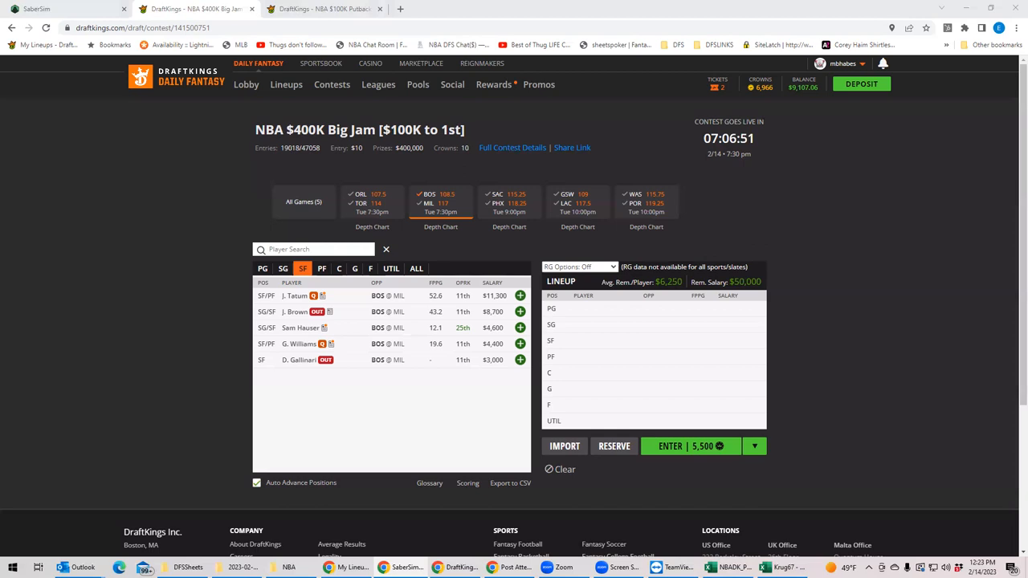
mouse_move(864, 498)
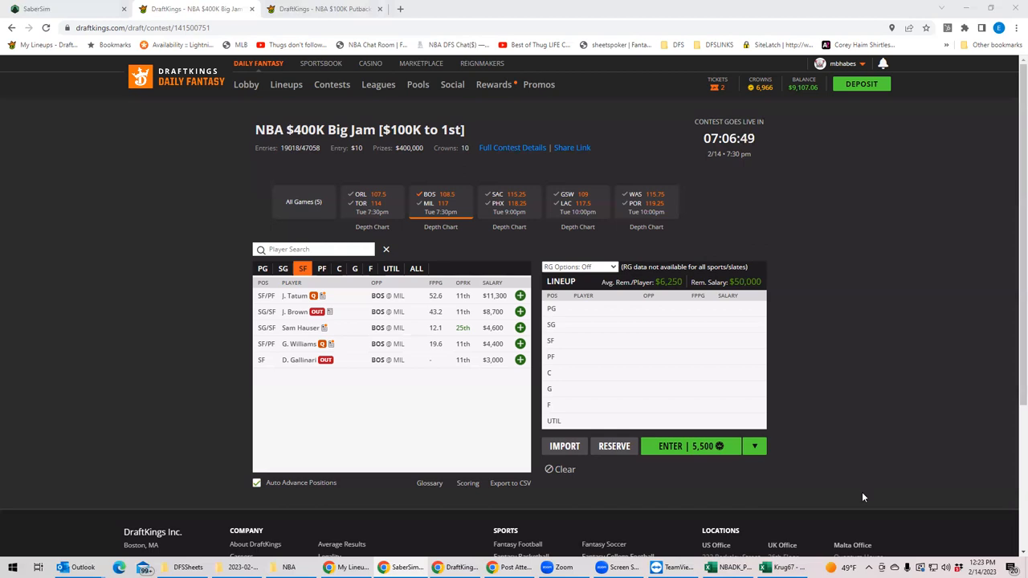
mouse_move(688, 504)
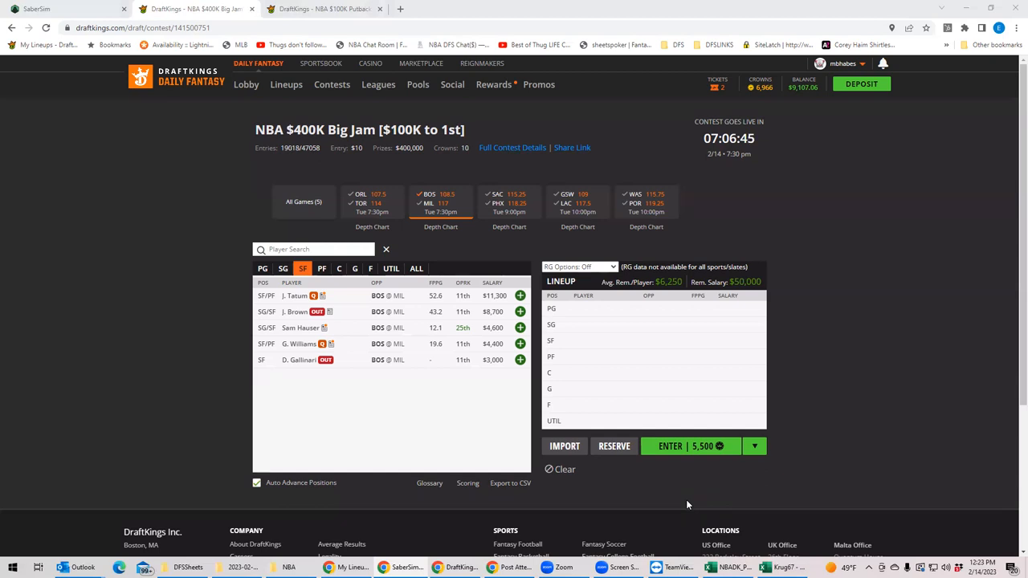
mouse_move(964, 540)
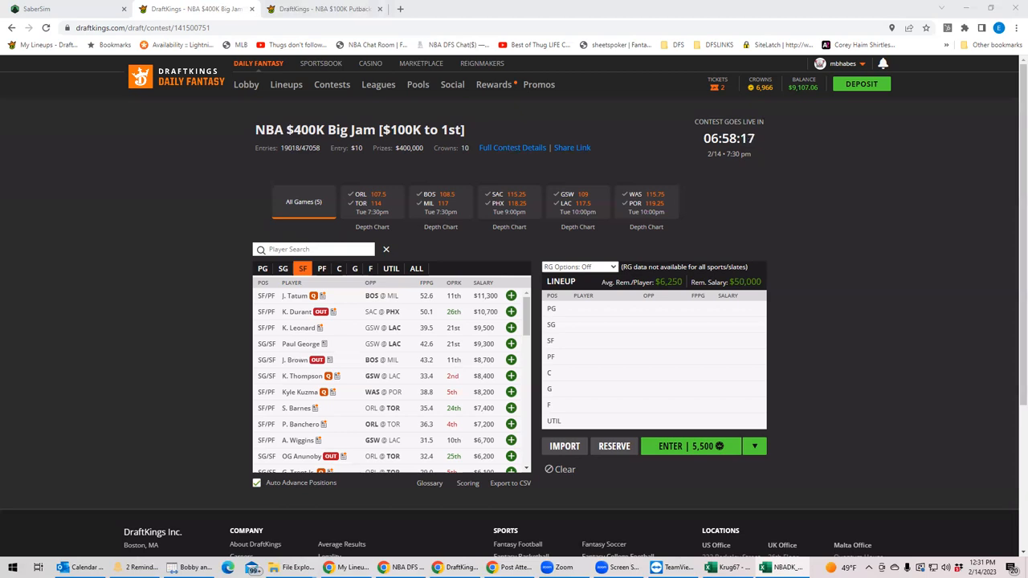
mouse_move(554, 223)
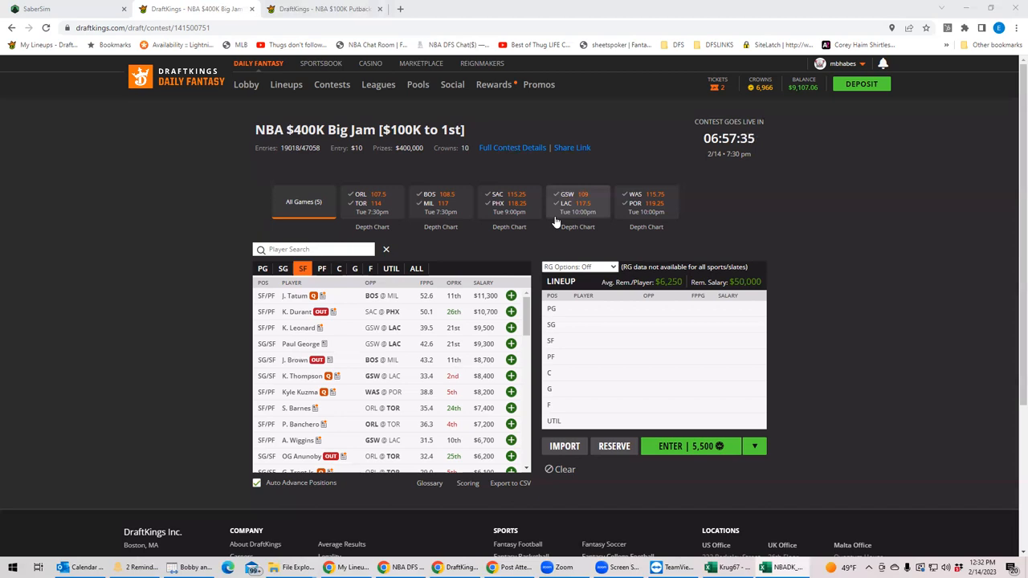
mouse_move(559, 217)
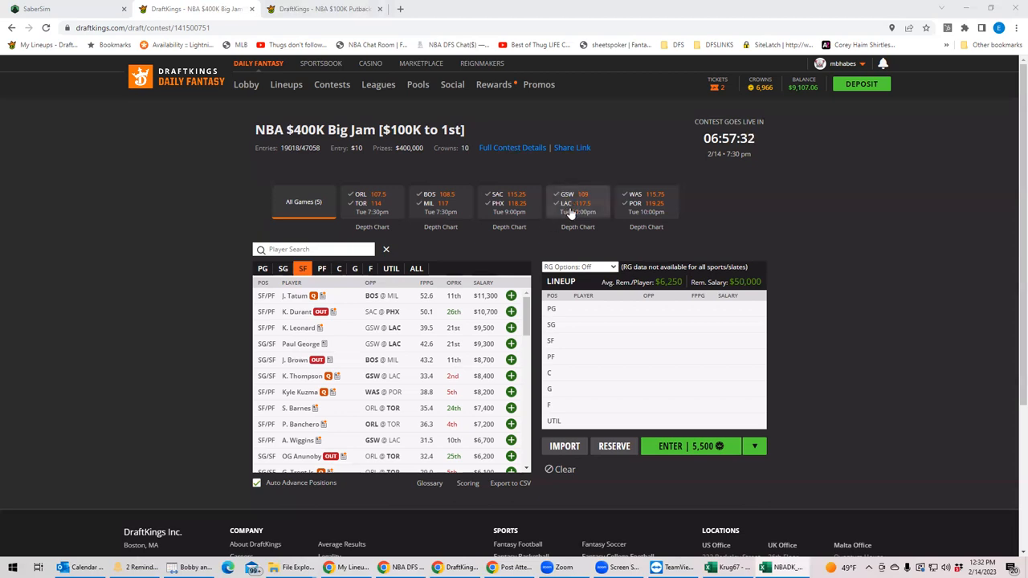
- Filter to the GSW @ LAC game and review Klay Thompson's player card and game log
click(578, 203)
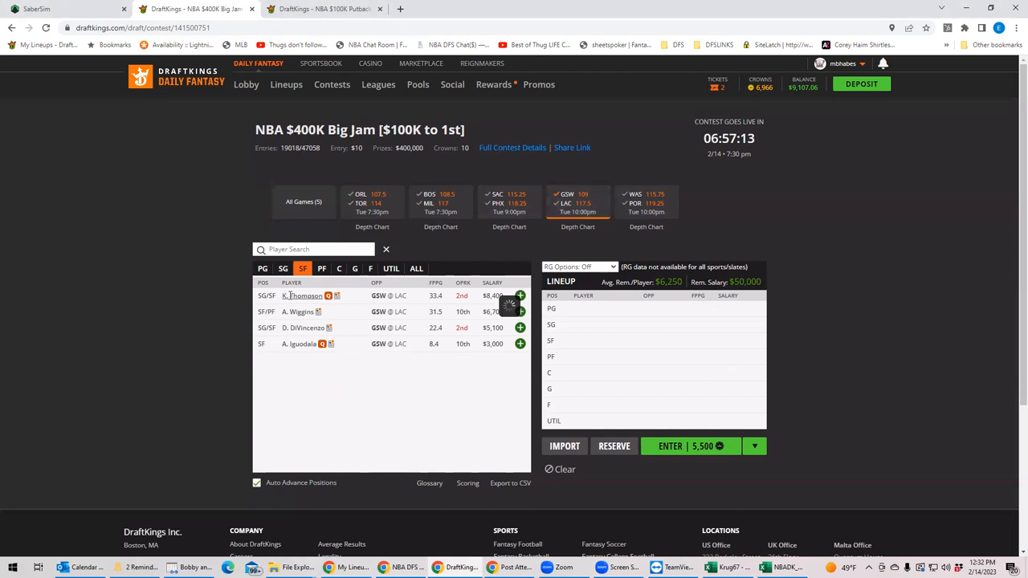
click(302, 296)
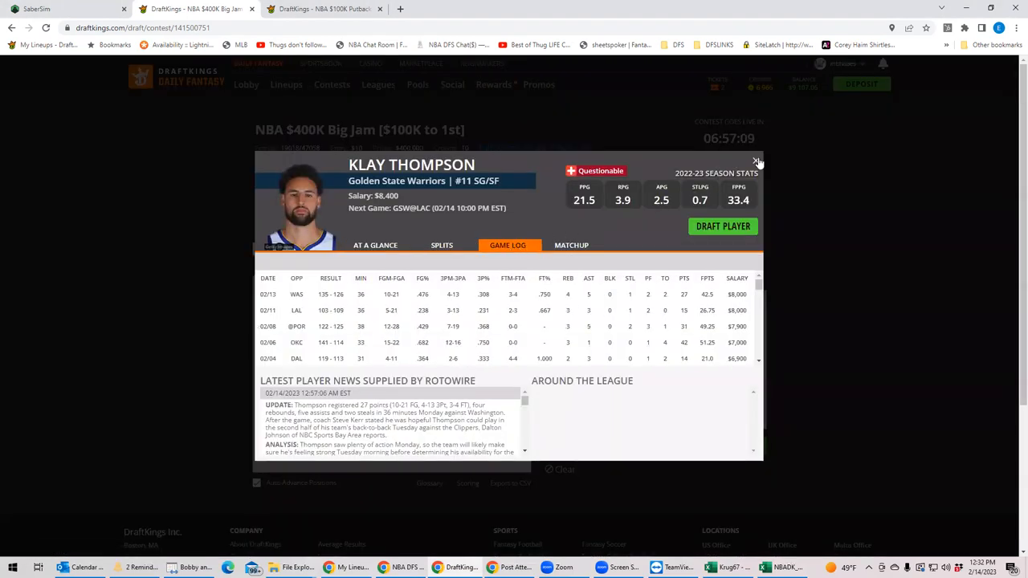
click(755, 163)
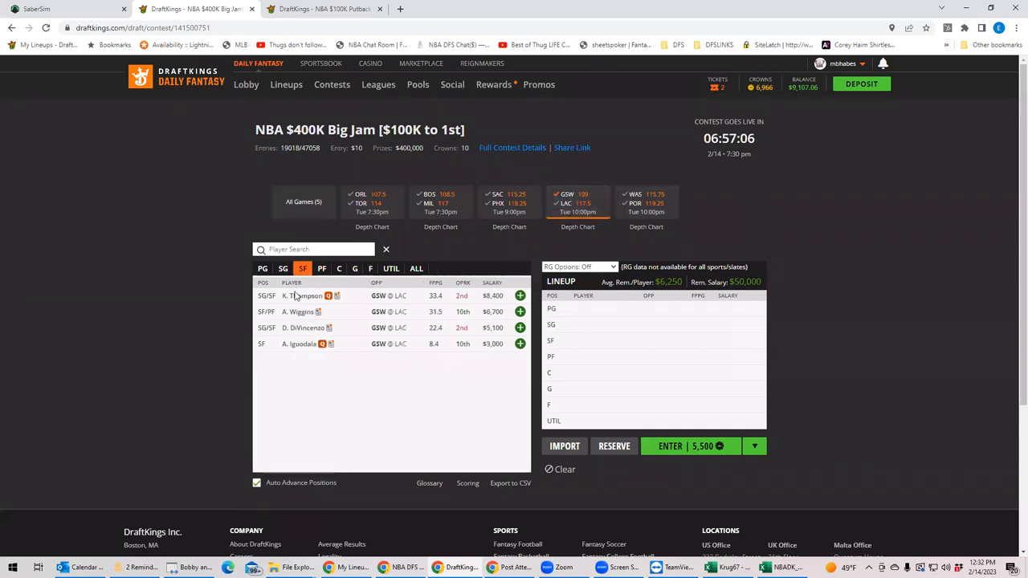
click(302, 295)
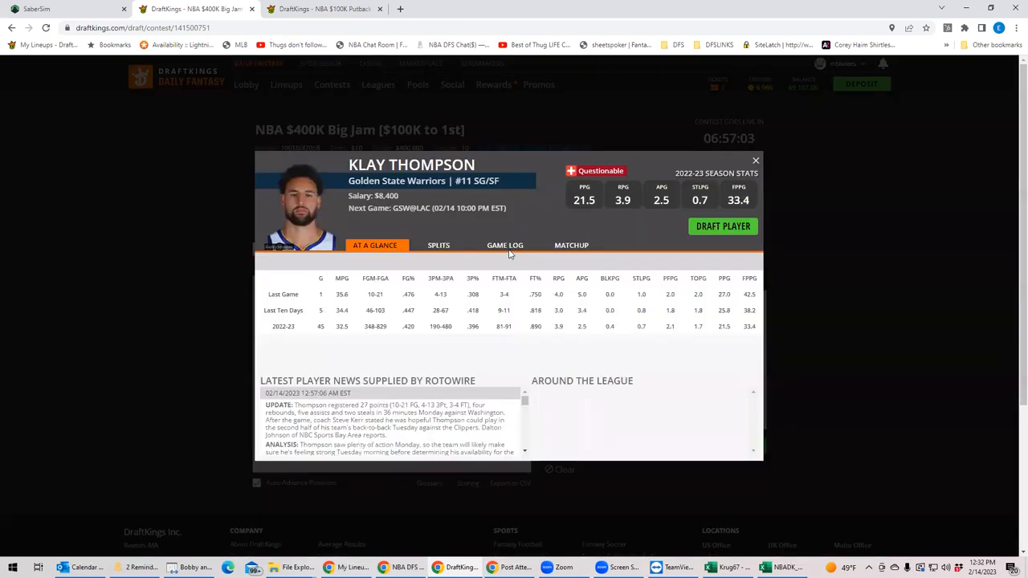
click(507, 245)
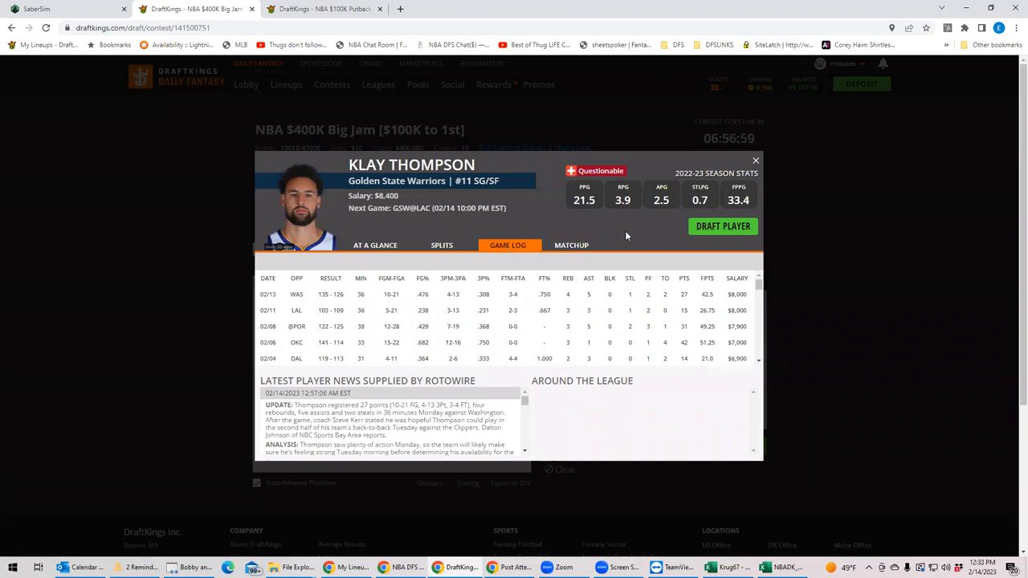
mouse_move(765, 164)
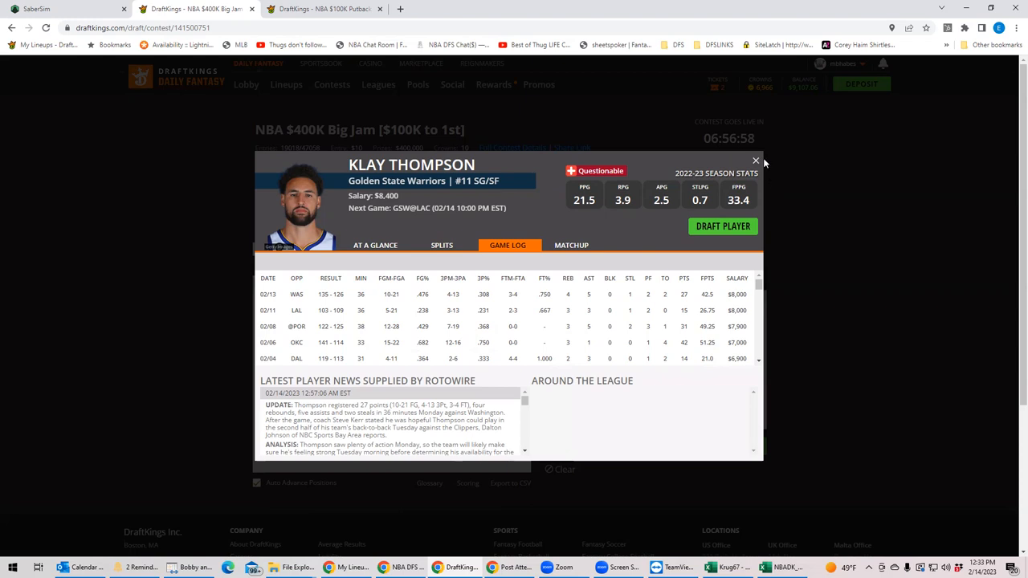
click(755, 160)
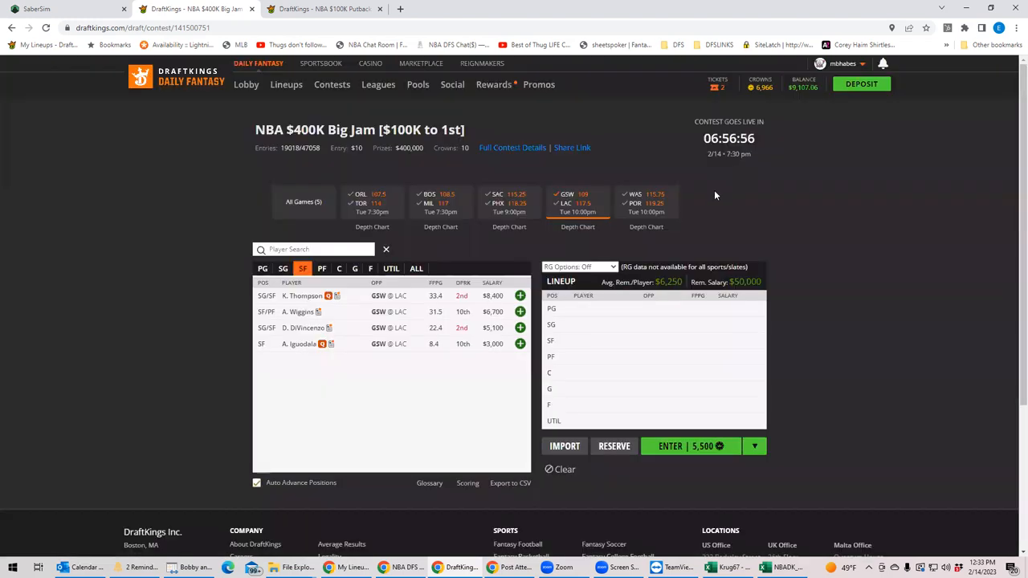
- Show all games again and cycle SG and SF positions, ending on the power-forward list
click(302, 268)
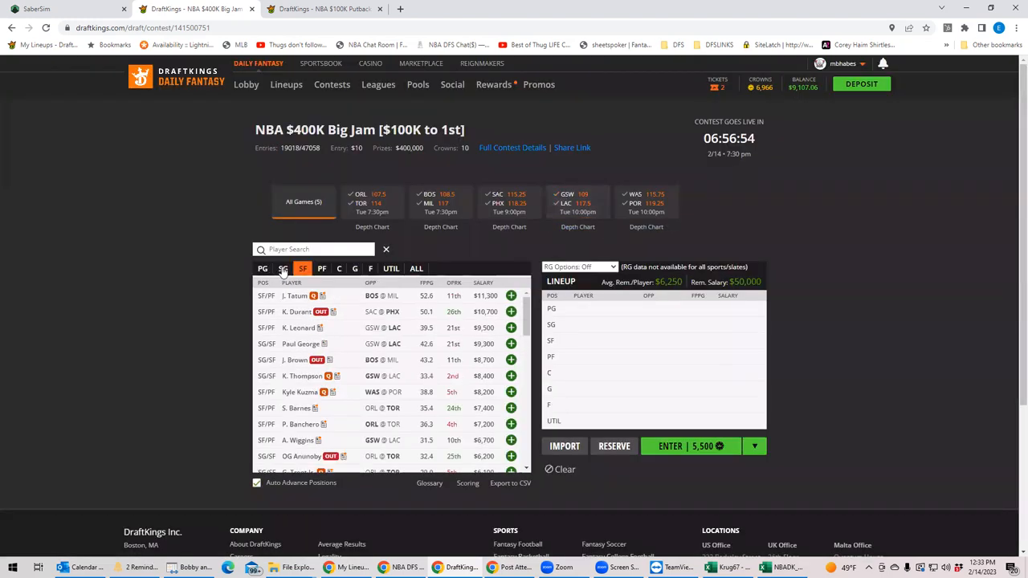
click(282, 268)
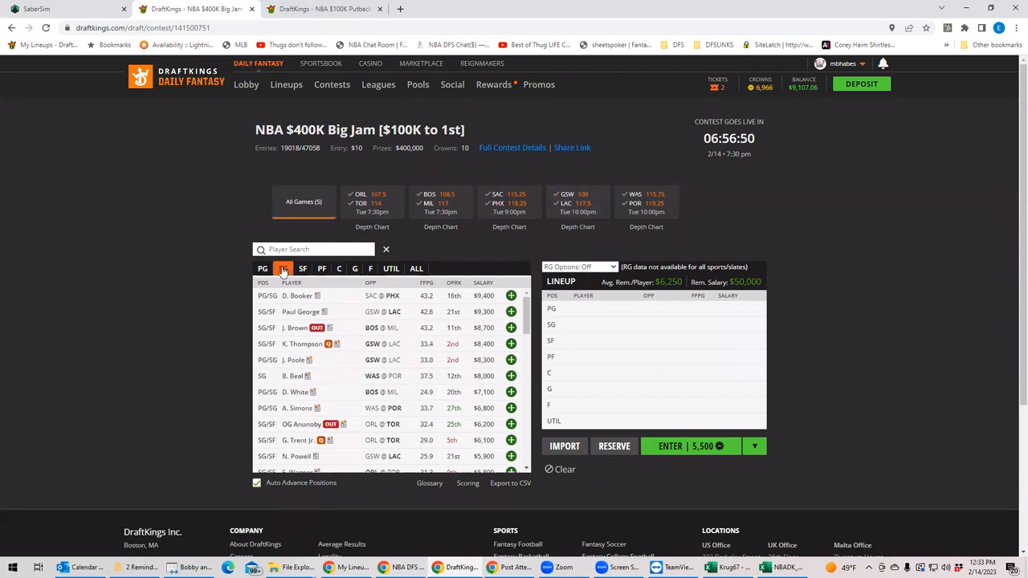
click(302, 269)
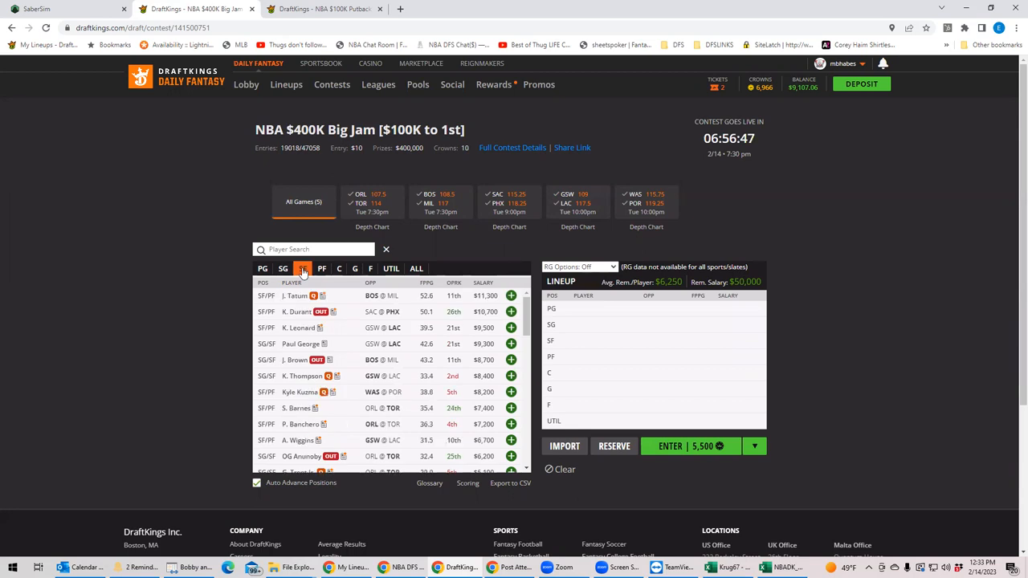
click(303, 268)
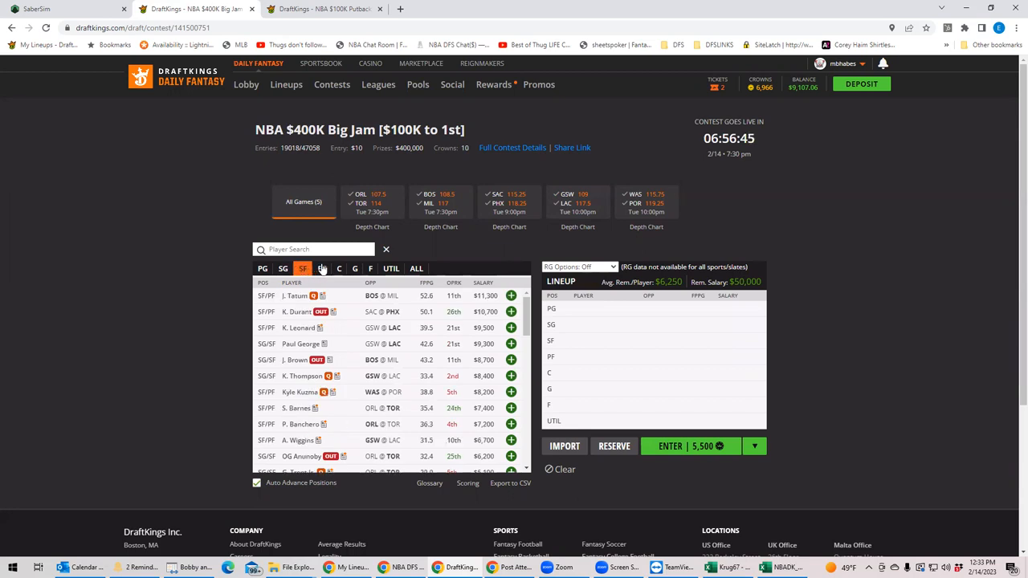
click(322, 269)
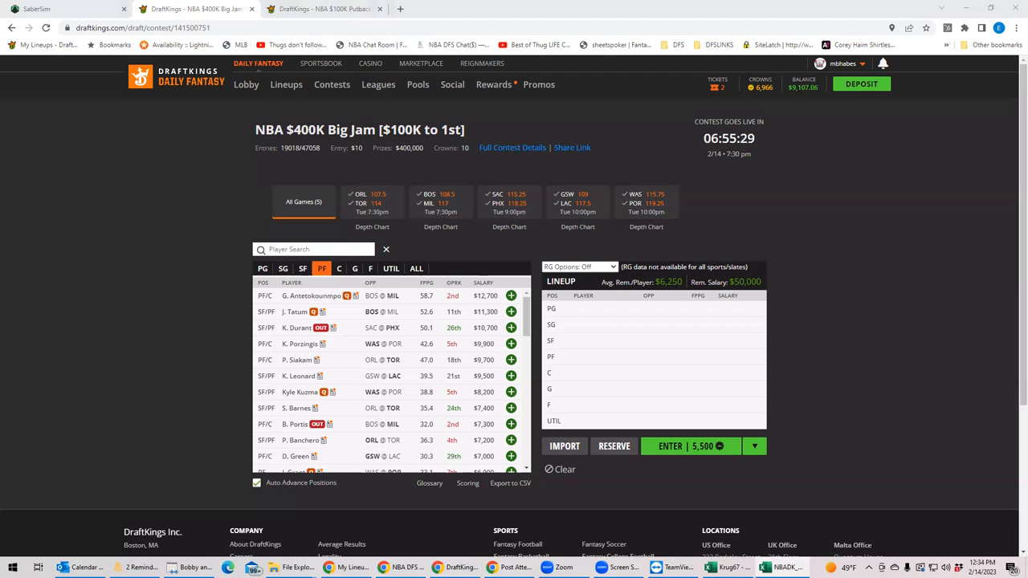
mouse_move(633, 212)
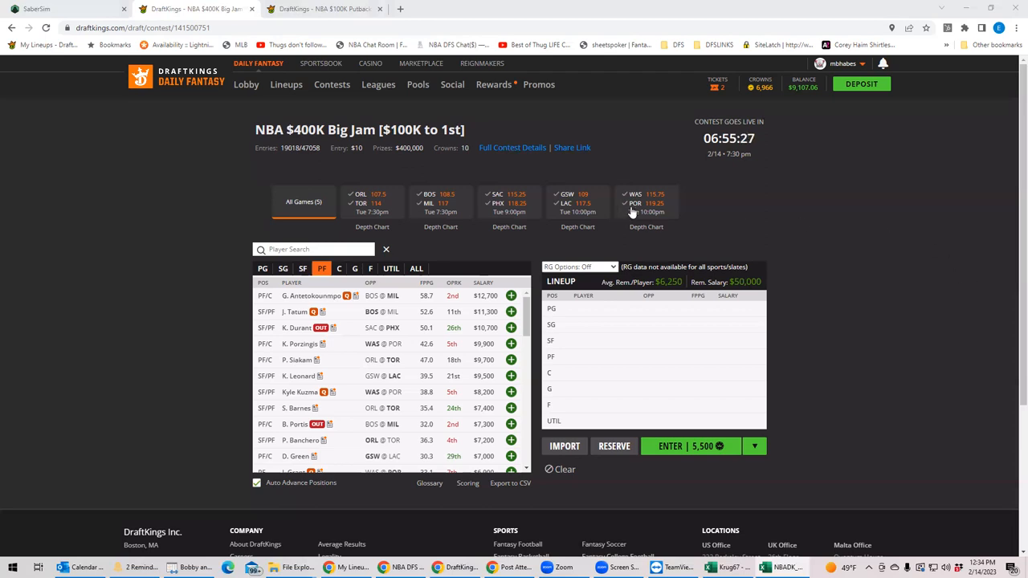
- Filter to the WAS @ POR game and review Matisse Thybulle's season stats and game log
click(646, 203)
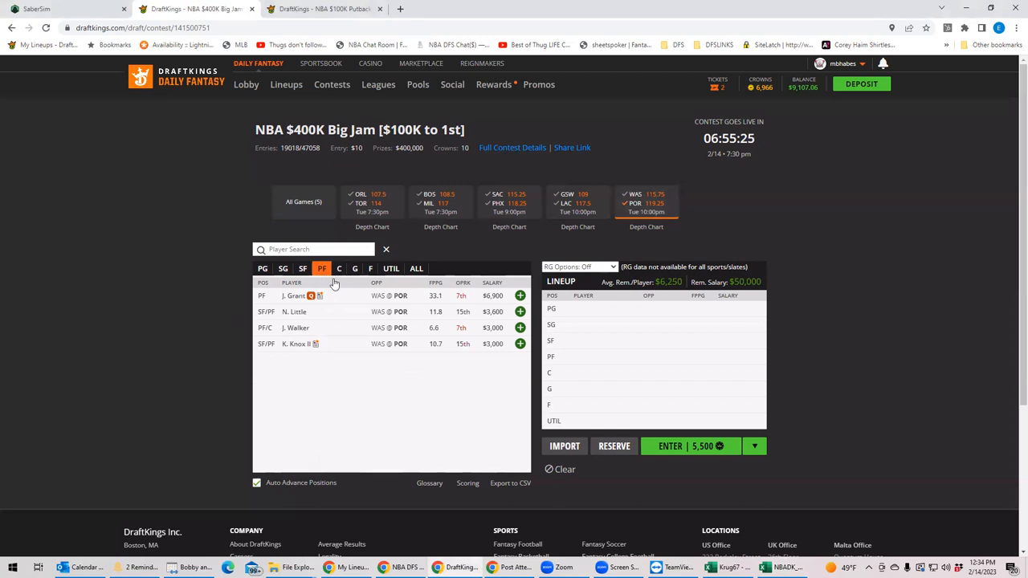
click(302, 268)
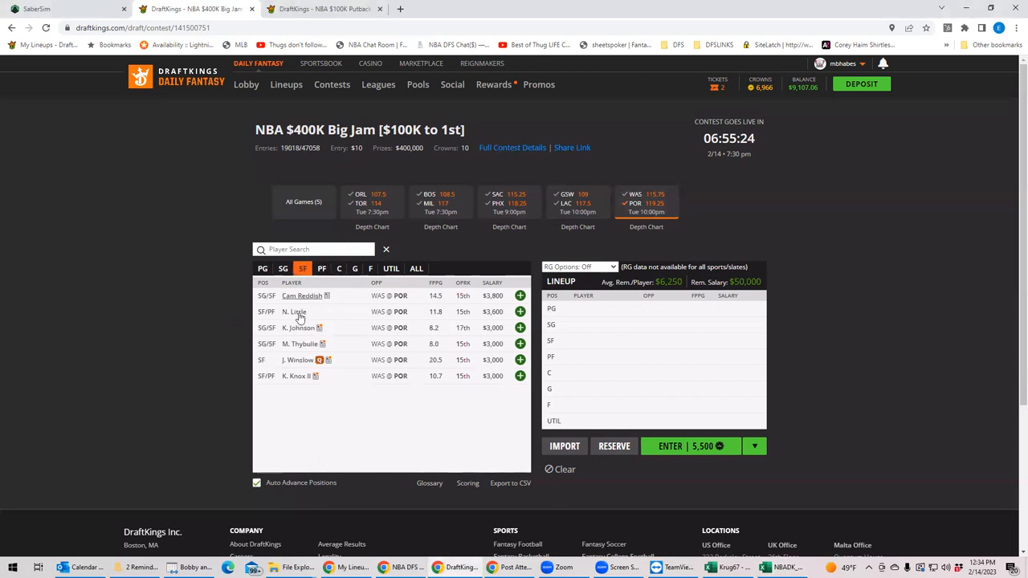
click(294, 311)
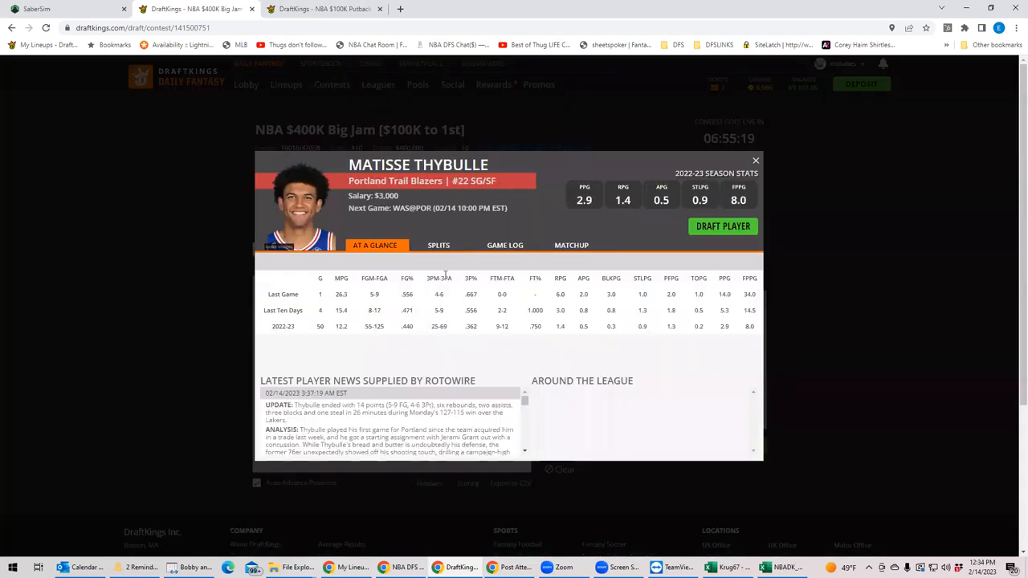
click(504, 244)
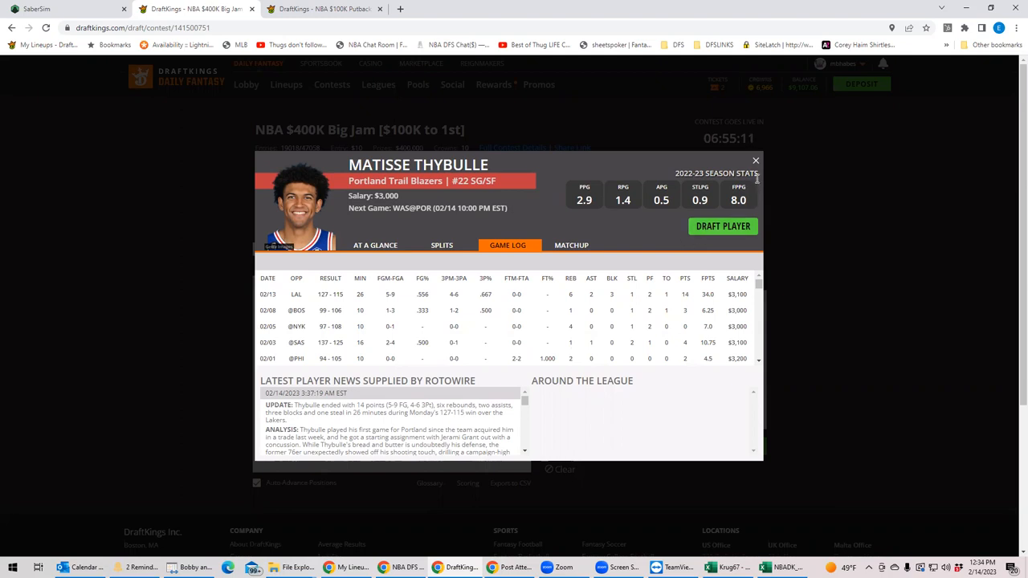
click(755, 161)
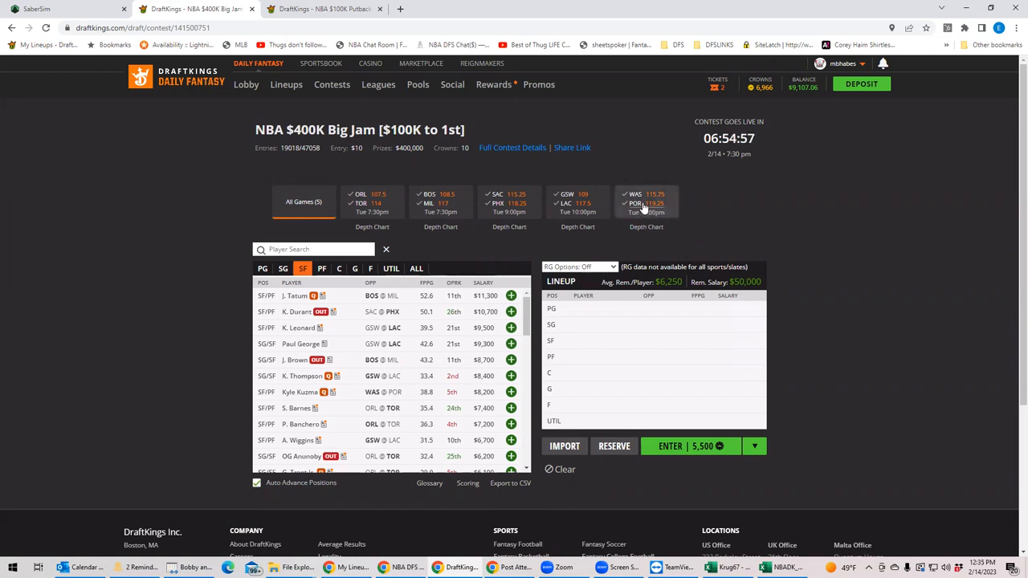
- Filter to the WAS @ POR game and compare its PF, SG, C and forward lists, settling on shooting guards
click(646, 202)
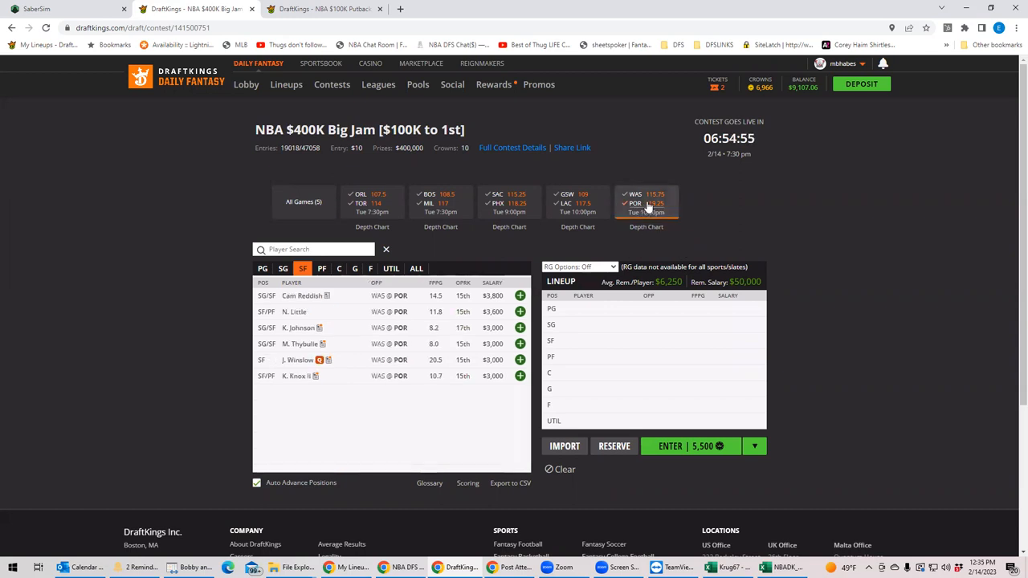
click(321, 268)
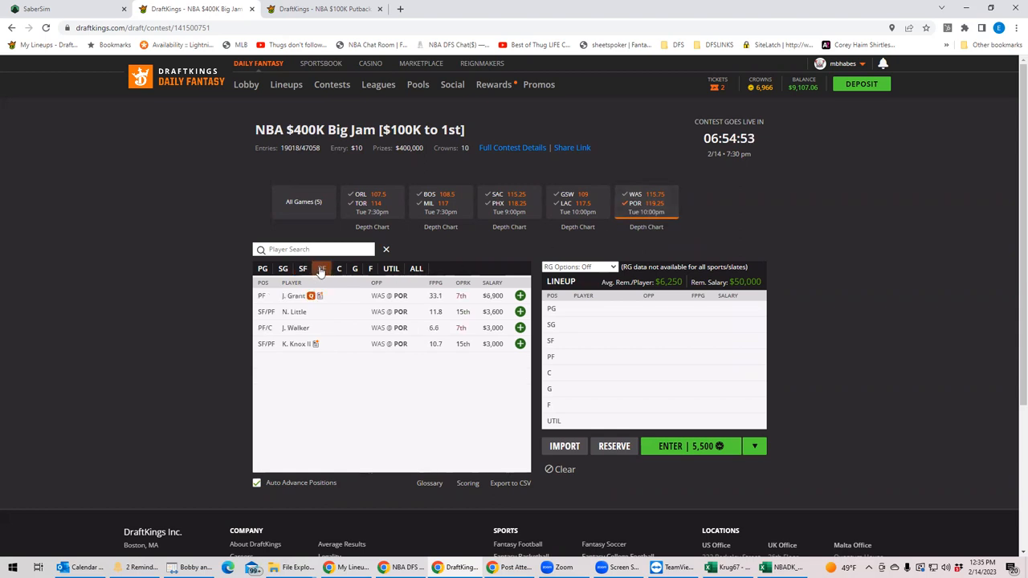
click(283, 268)
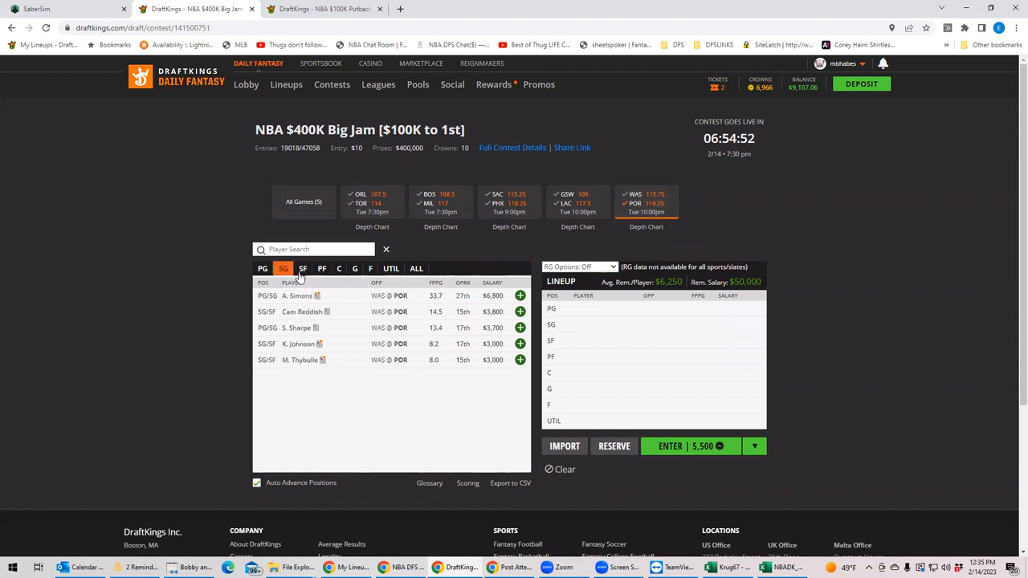
click(339, 268)
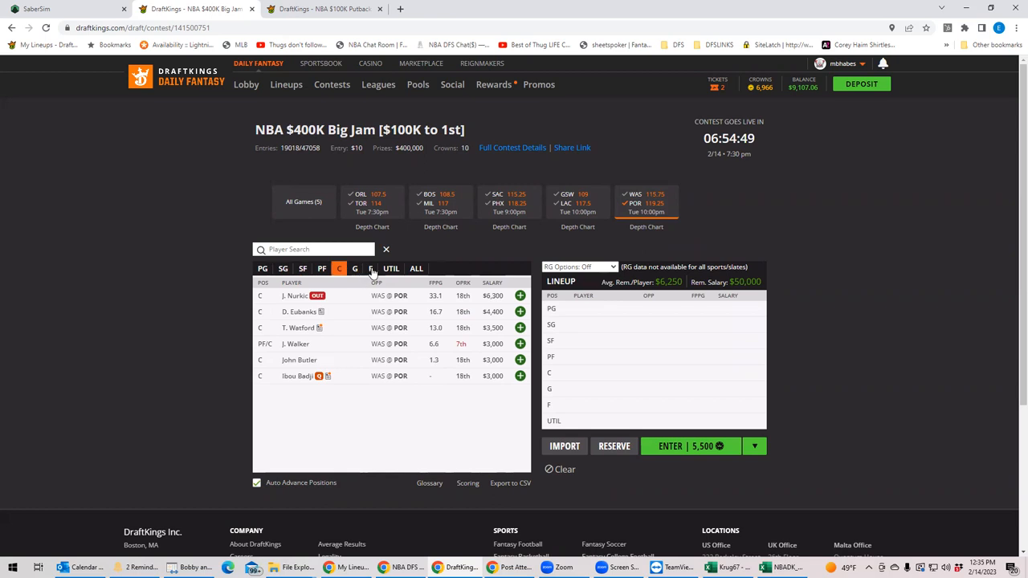
click(369, 269)
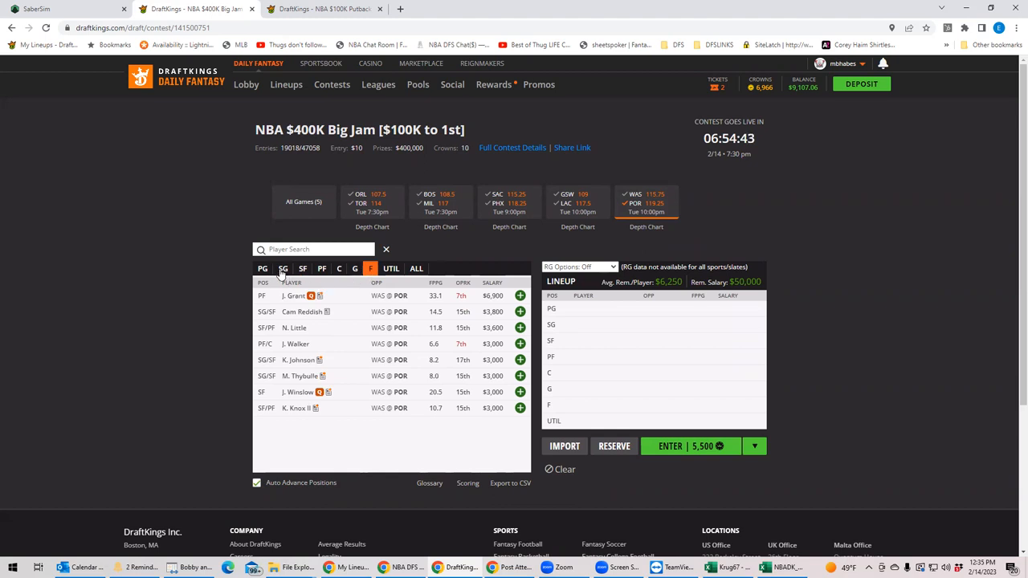
click(283, 269)
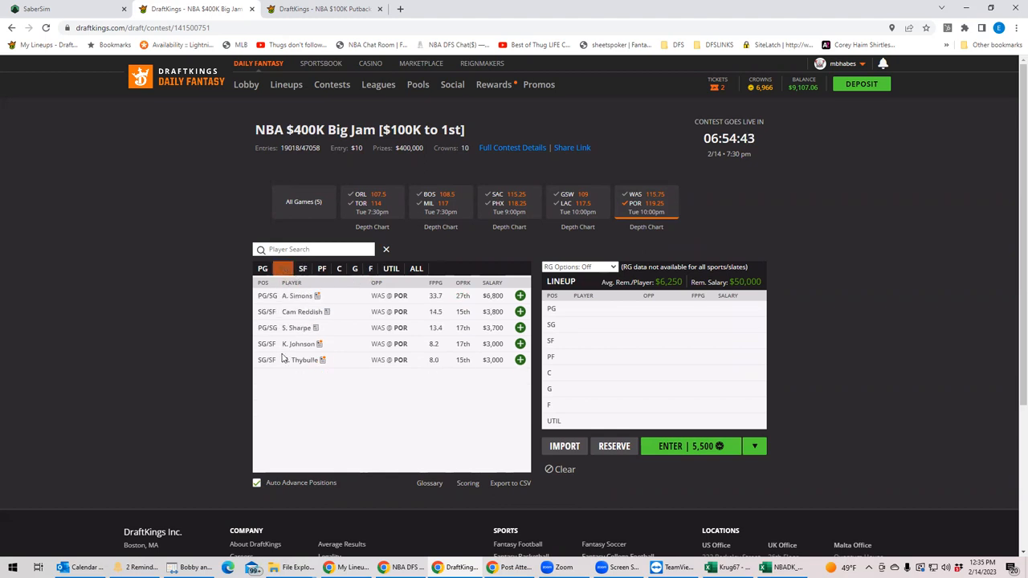
- Review Matisse Thybulle's player card and game log again
click(304, 360)
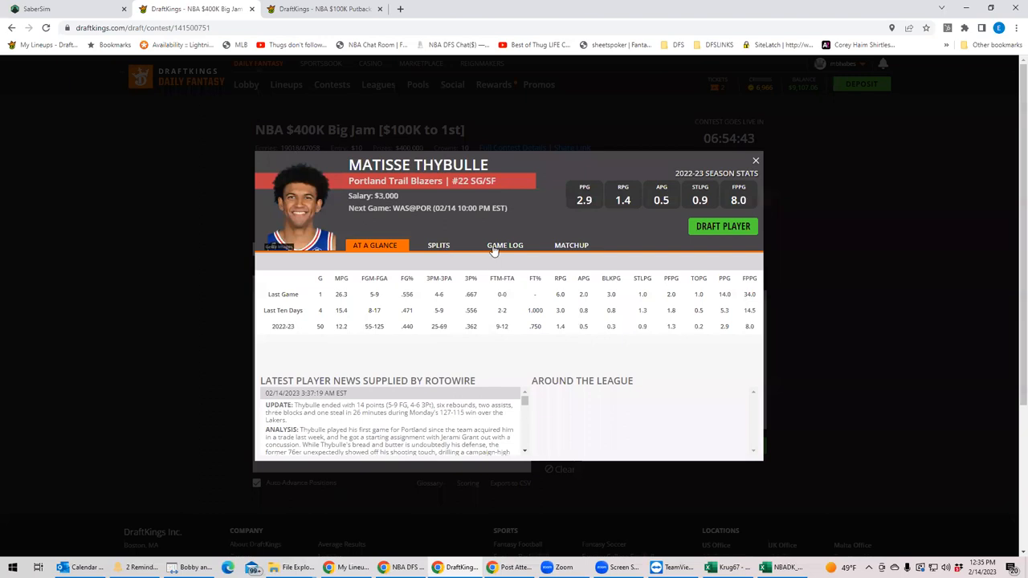
click(507, 245)
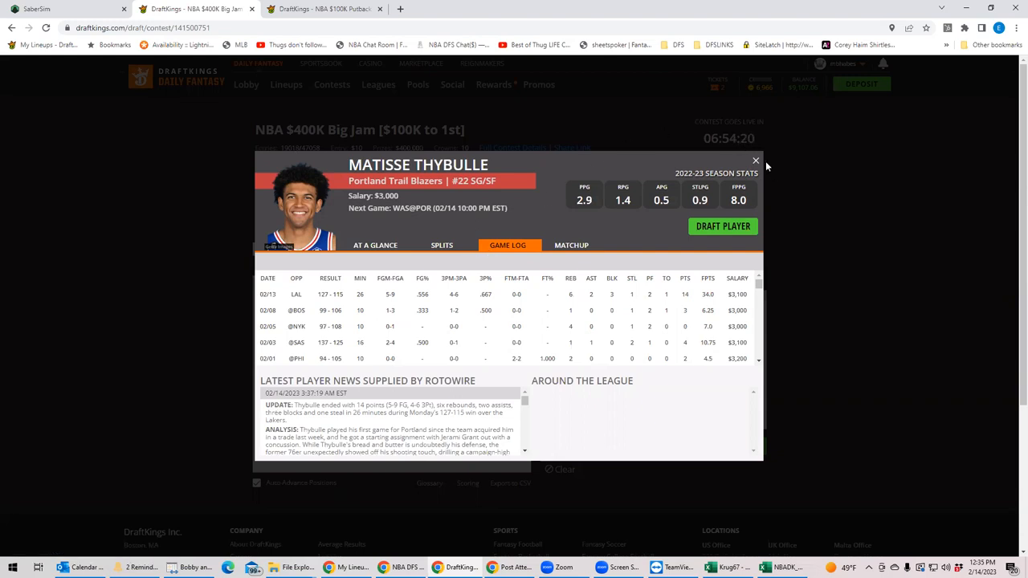
click(755, 161)
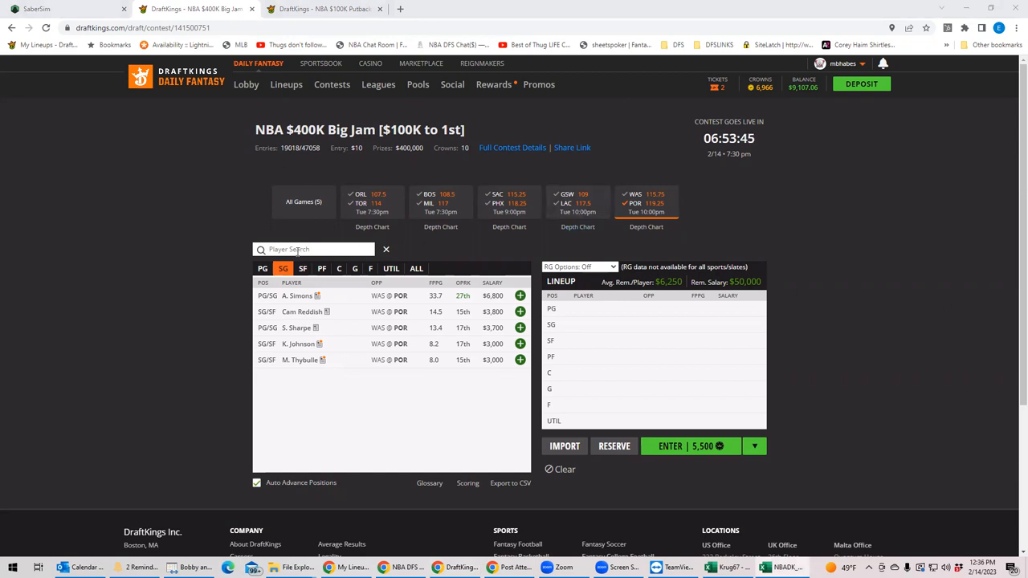
- Search REDD and review Cam Reddish's player card and game log
text(REDD)
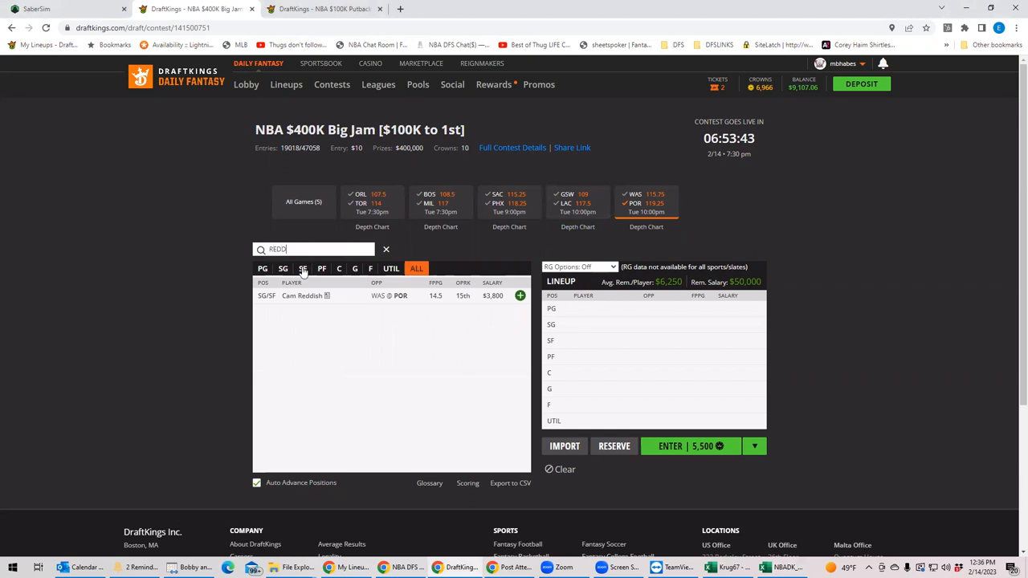
click(304, 295)
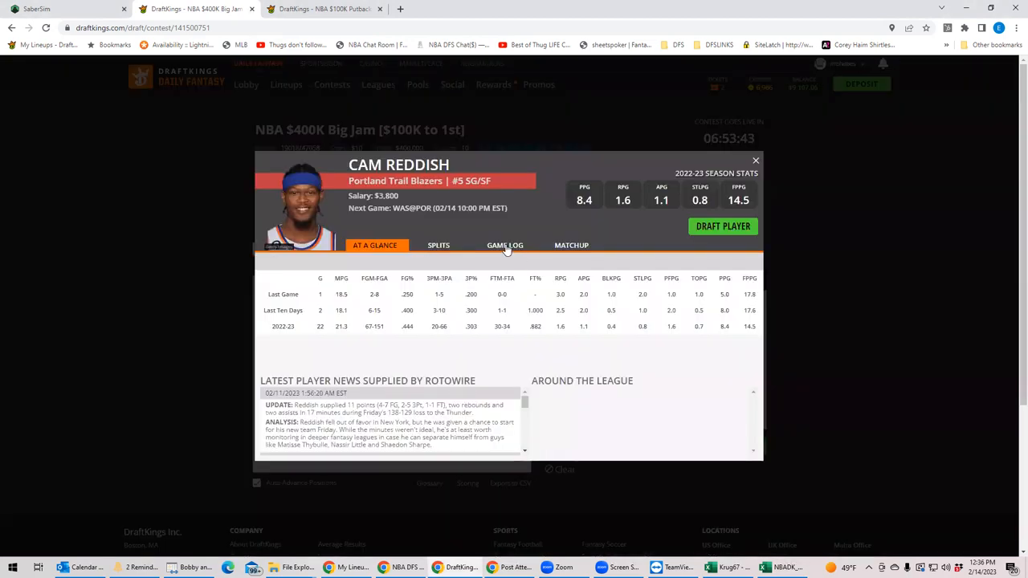
click(504, 245)
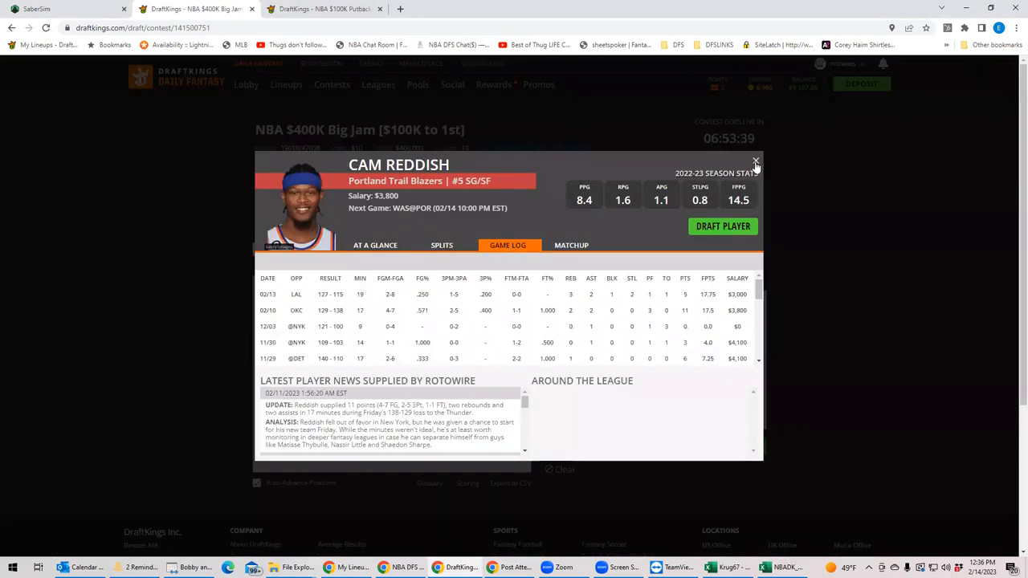
click(755, 161)
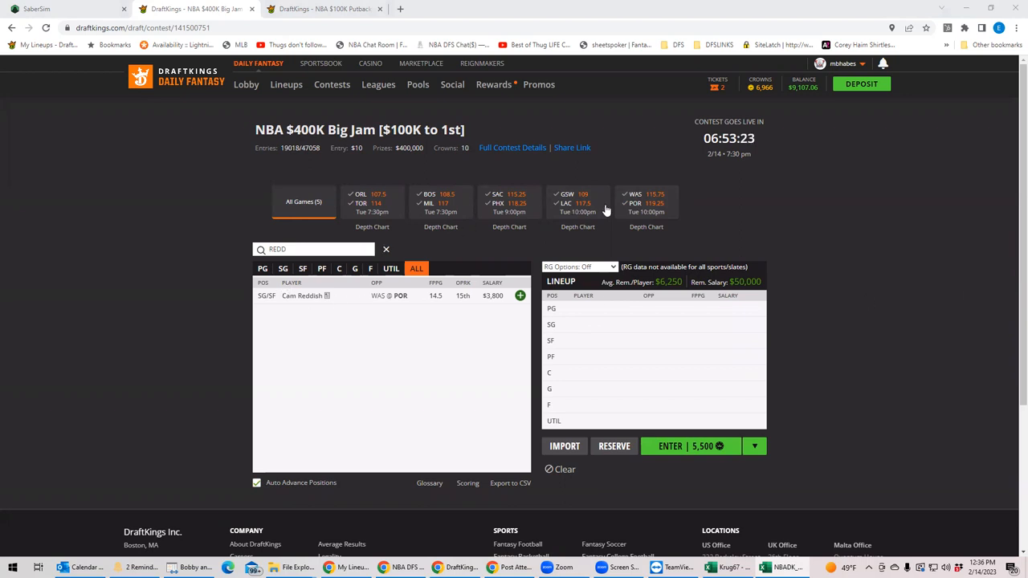
- Apply the REDD search to power forwards then small forwards, finding no matching players
click(321, 268)
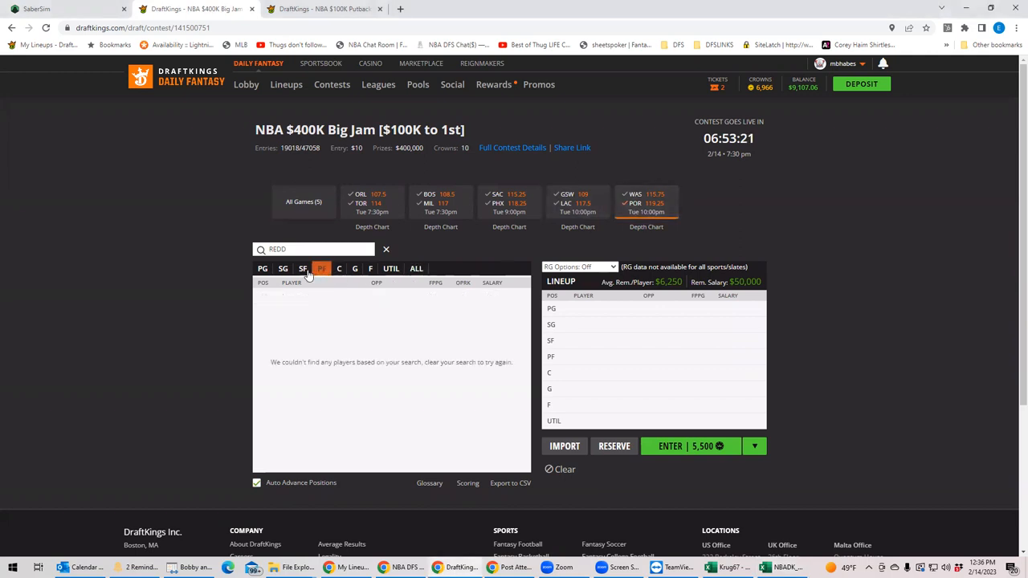
click(302, 268)
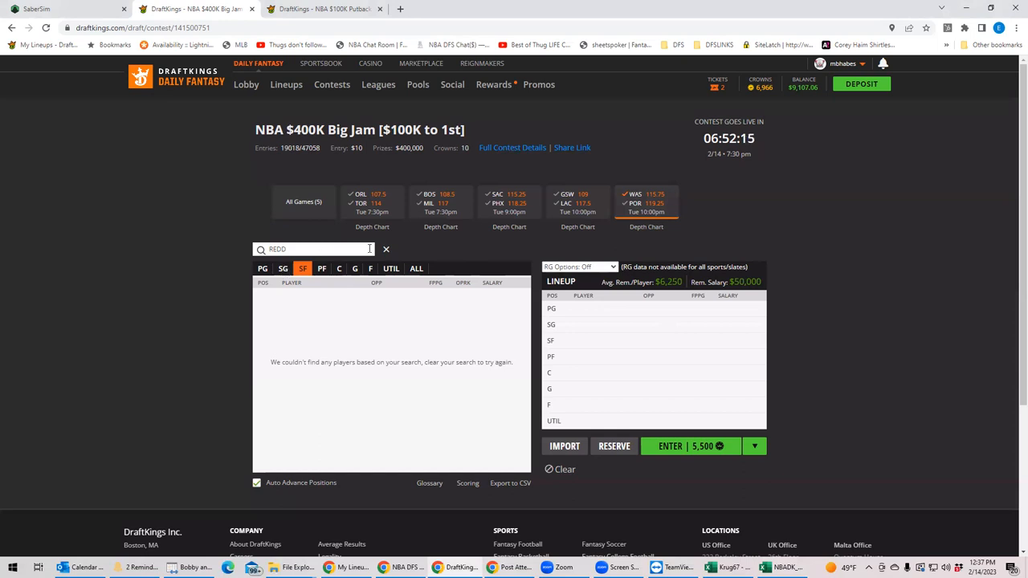
- Clear the name search and review Deni Avdija's game log in his player card
click(386, 249)
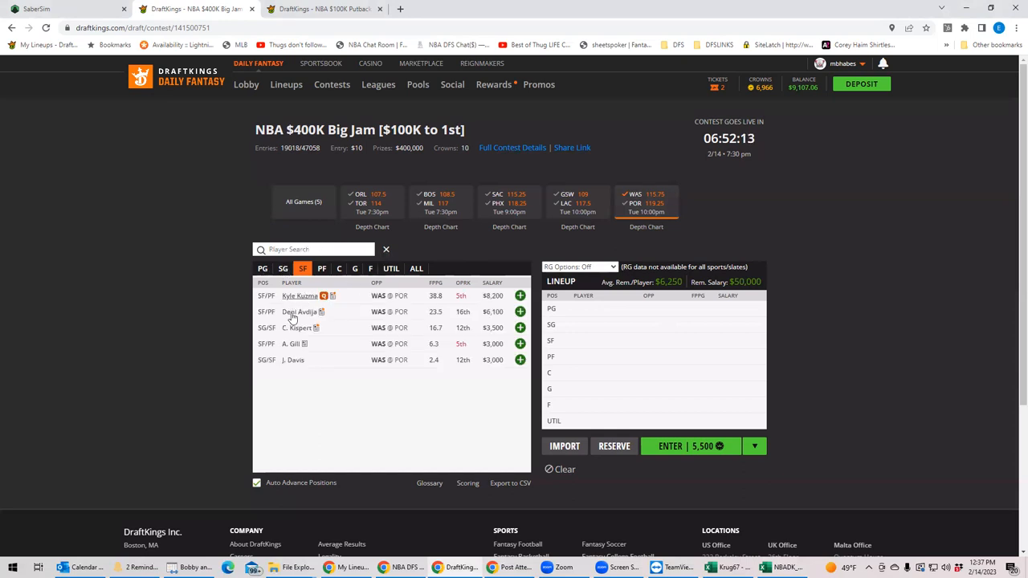
click(299, 312)
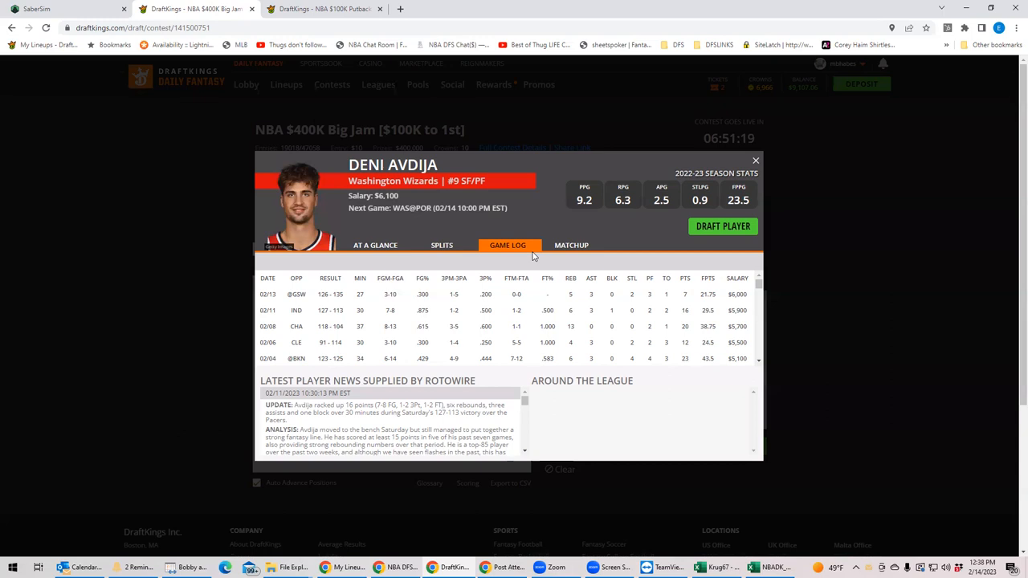
mouse_move(756, 162)
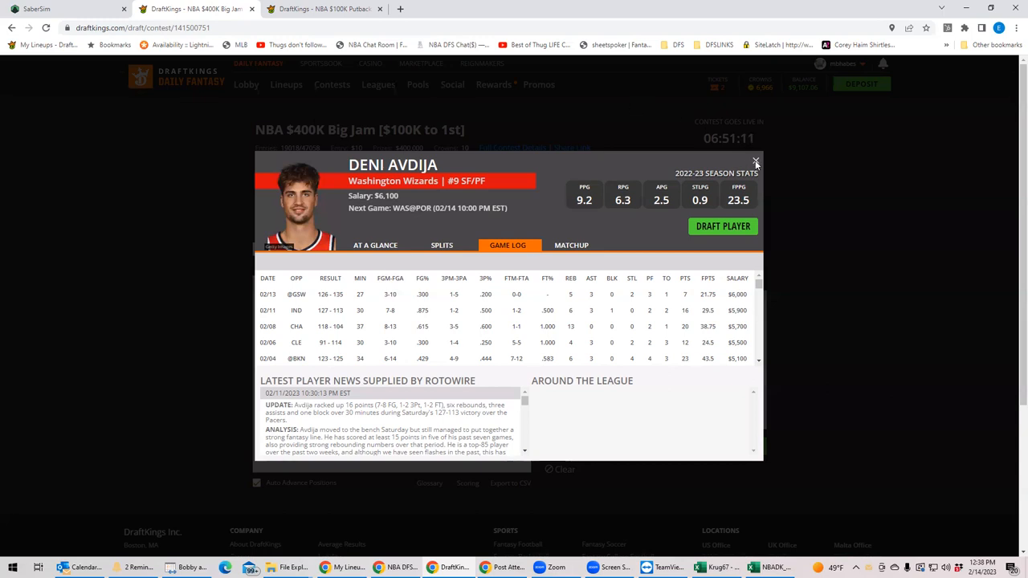
click(755, 162)
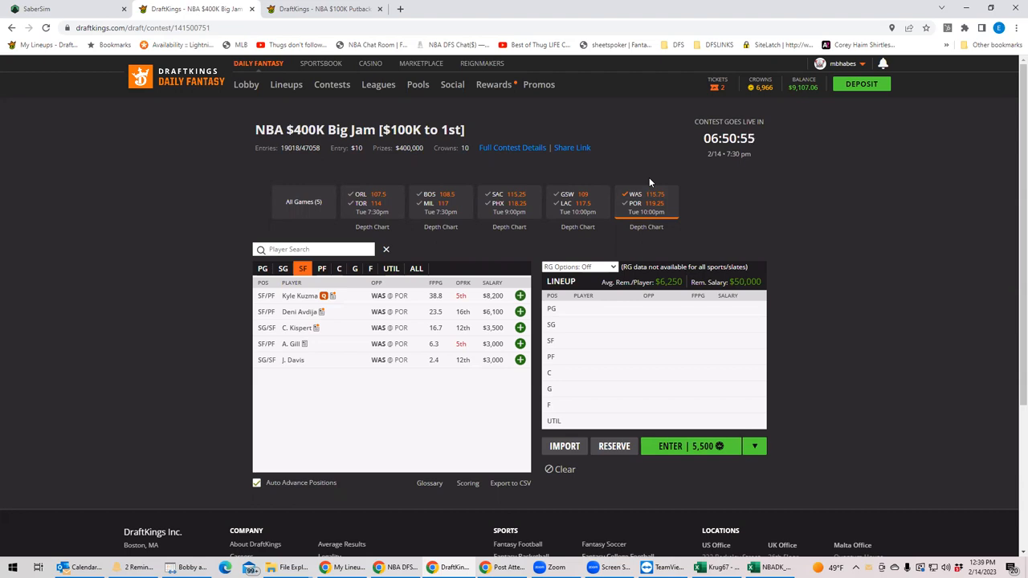
mouse_move(271, 297)
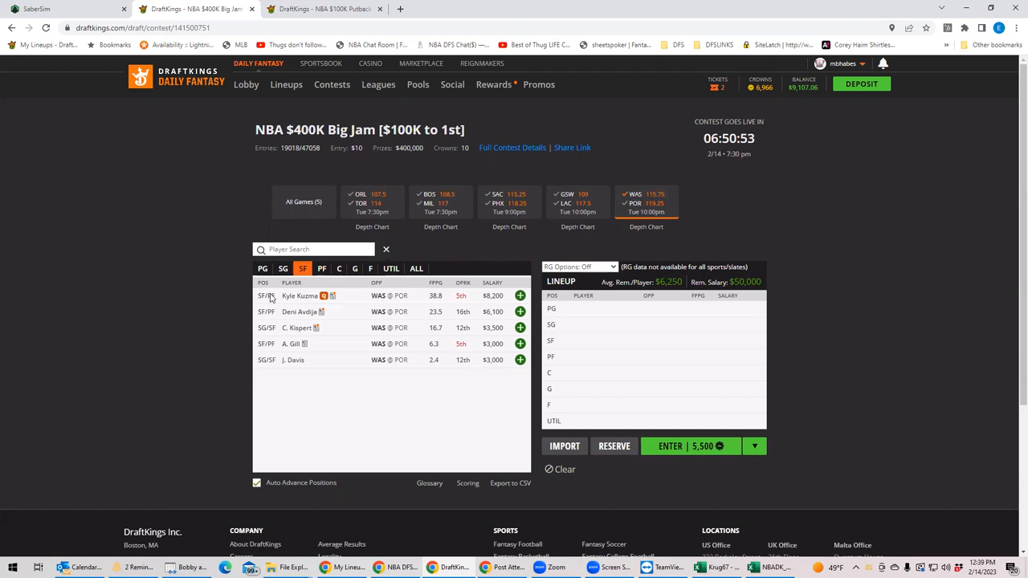
click(299, 296)
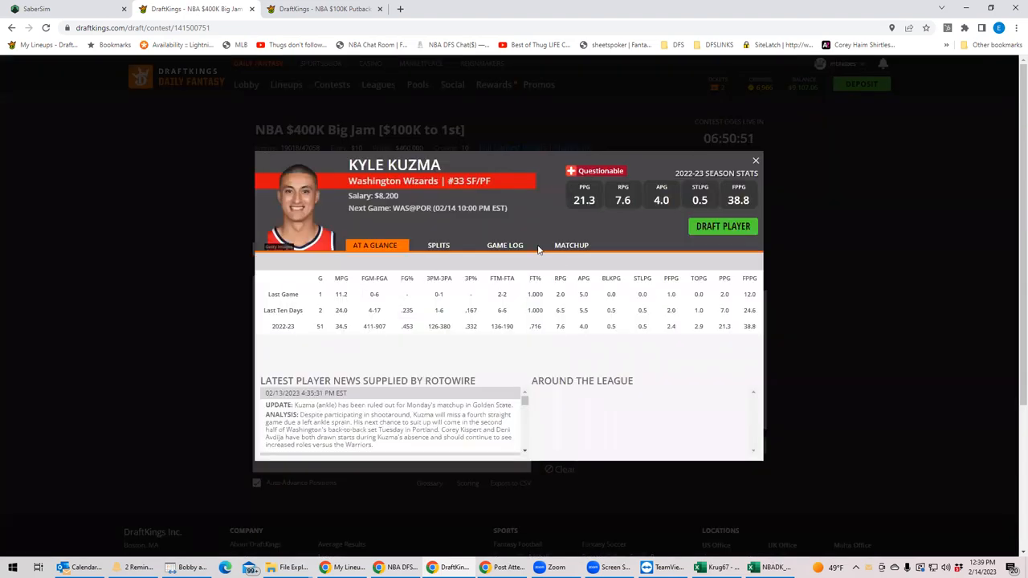
click(504, 244)
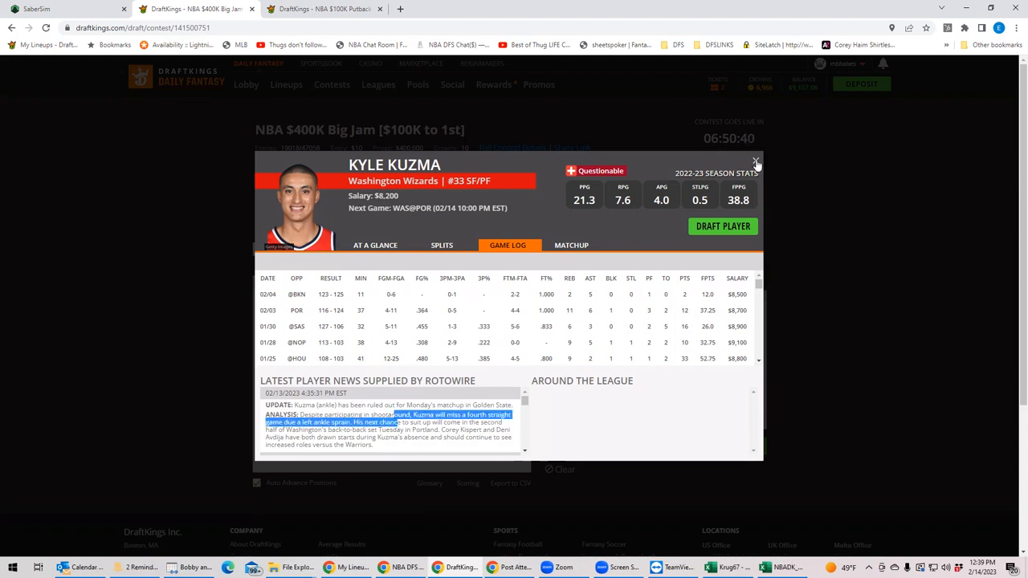
click(755, 162)
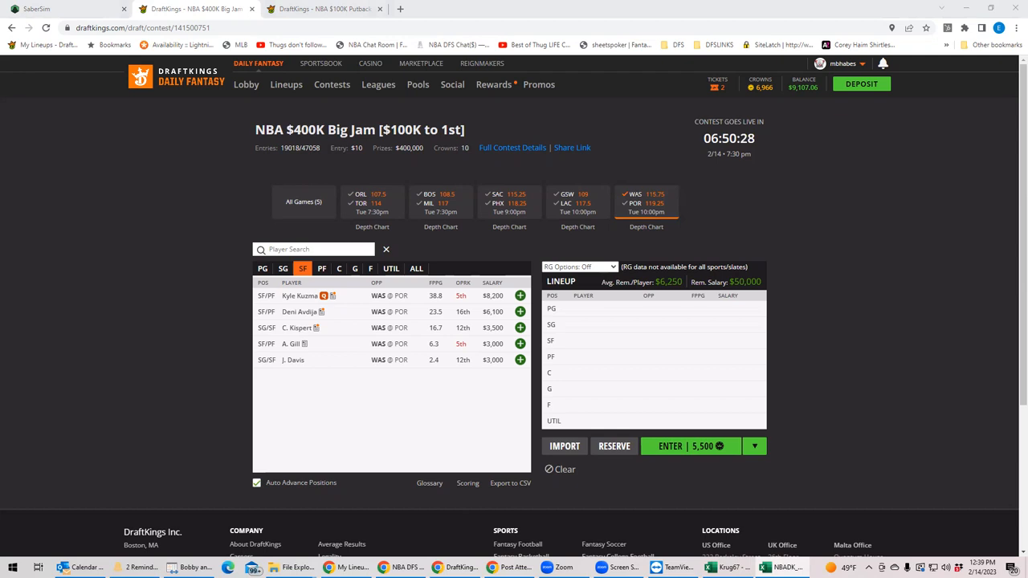
mouse_move(608, 184)
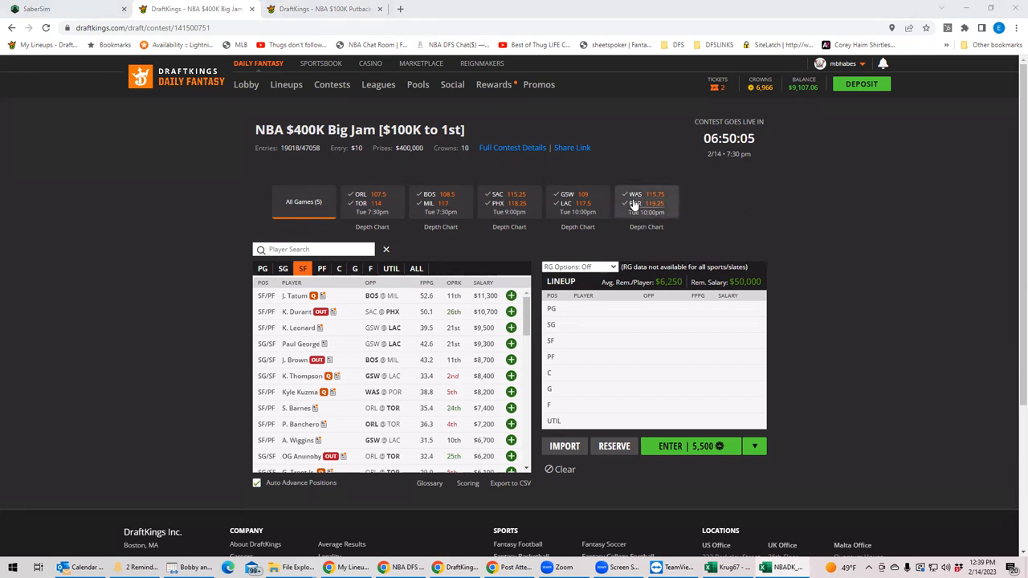
- Review Jerami Grant's recent game log in his player card
click(646, 202)
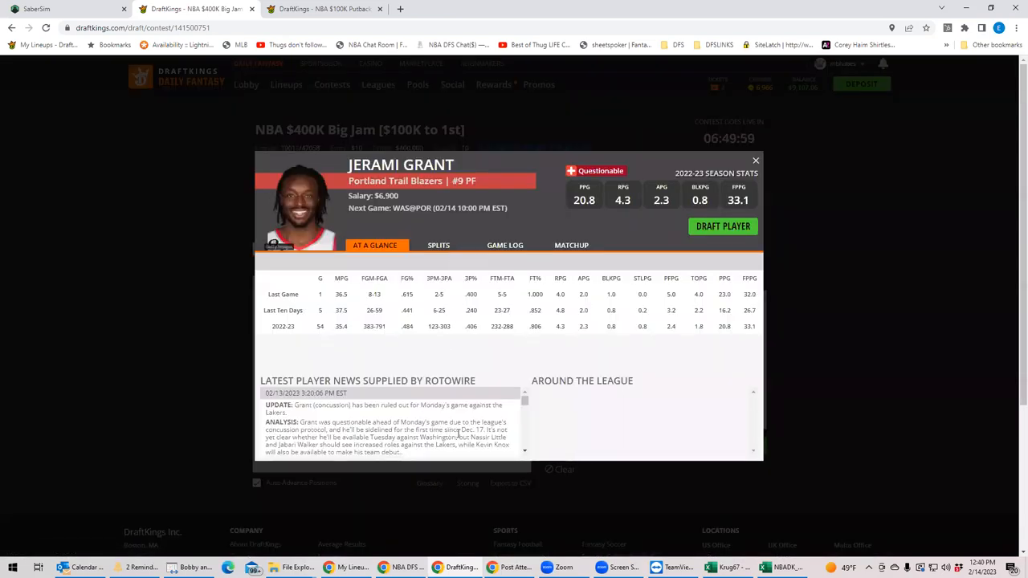
mouse_move(460, 422)
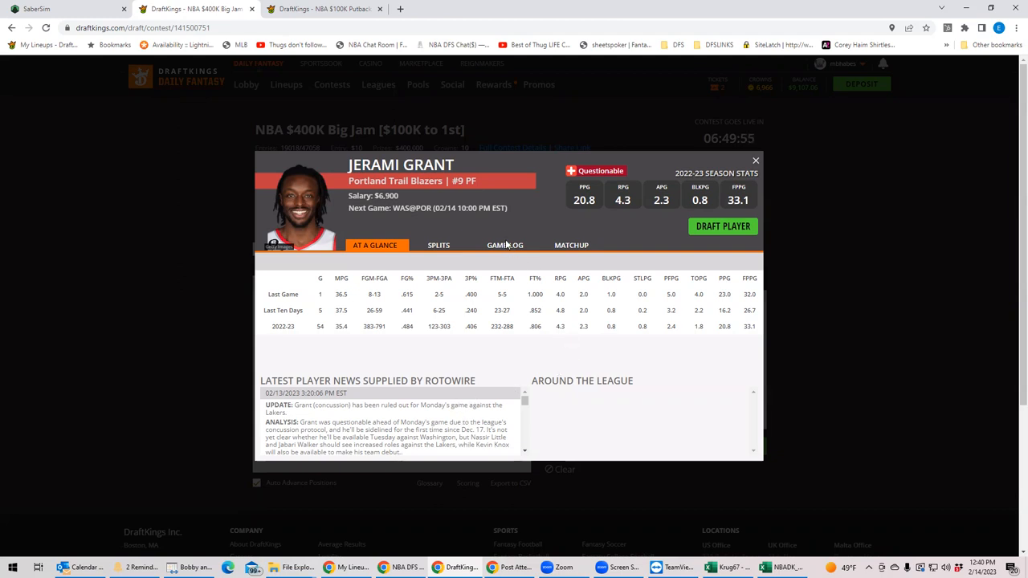
click(508, 244)
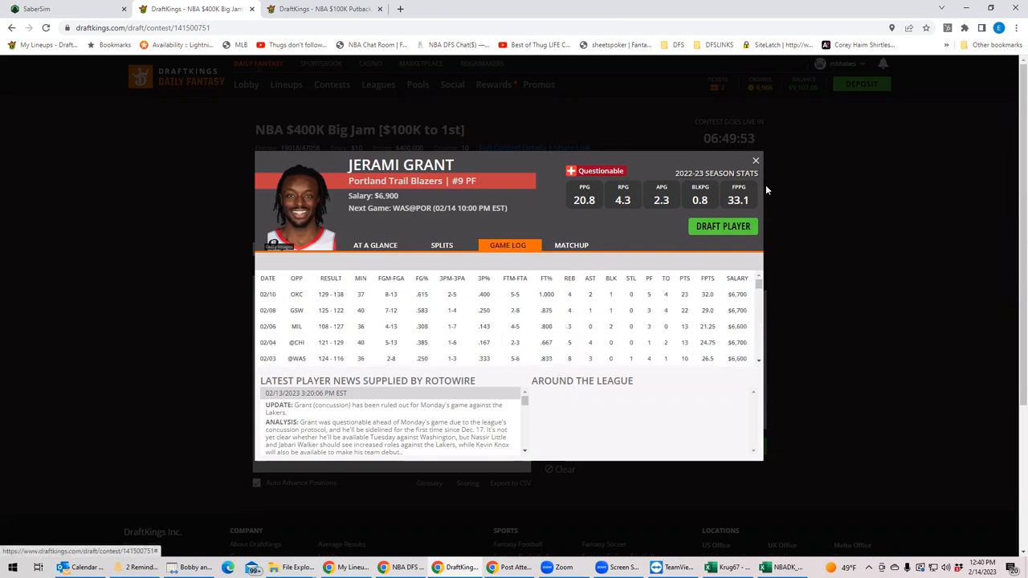
click(755, 161)
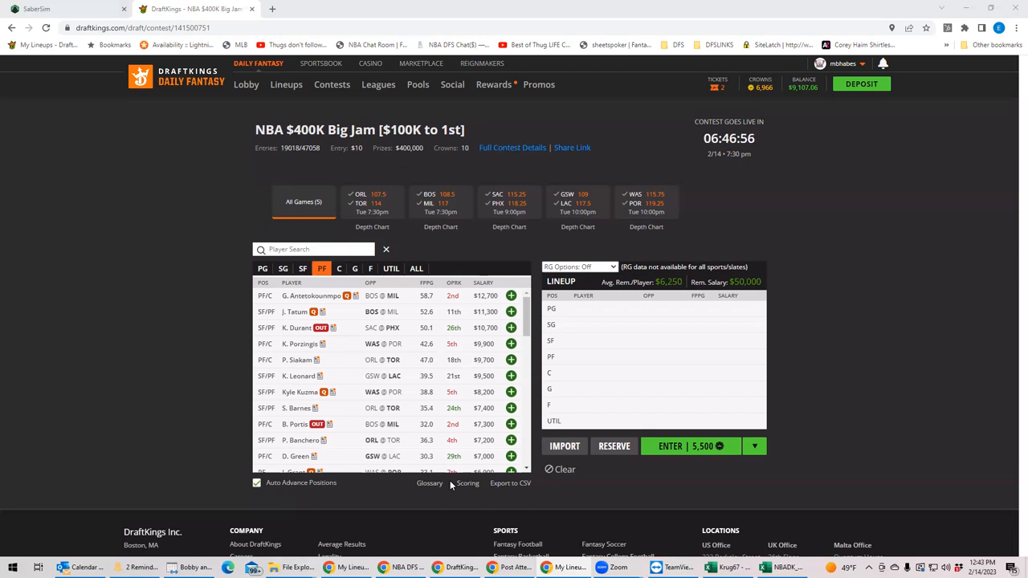
mouse_move(424, 235)
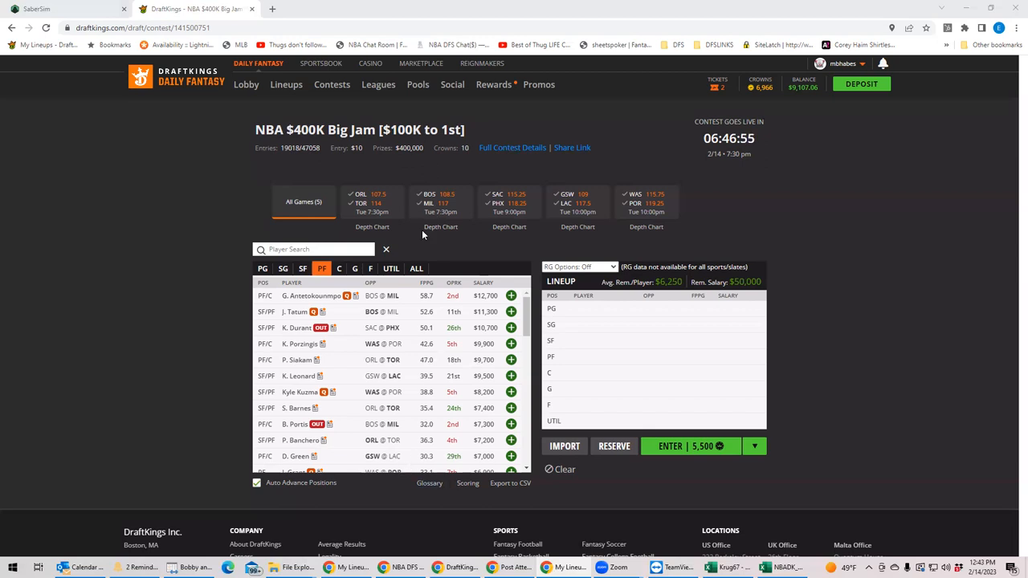